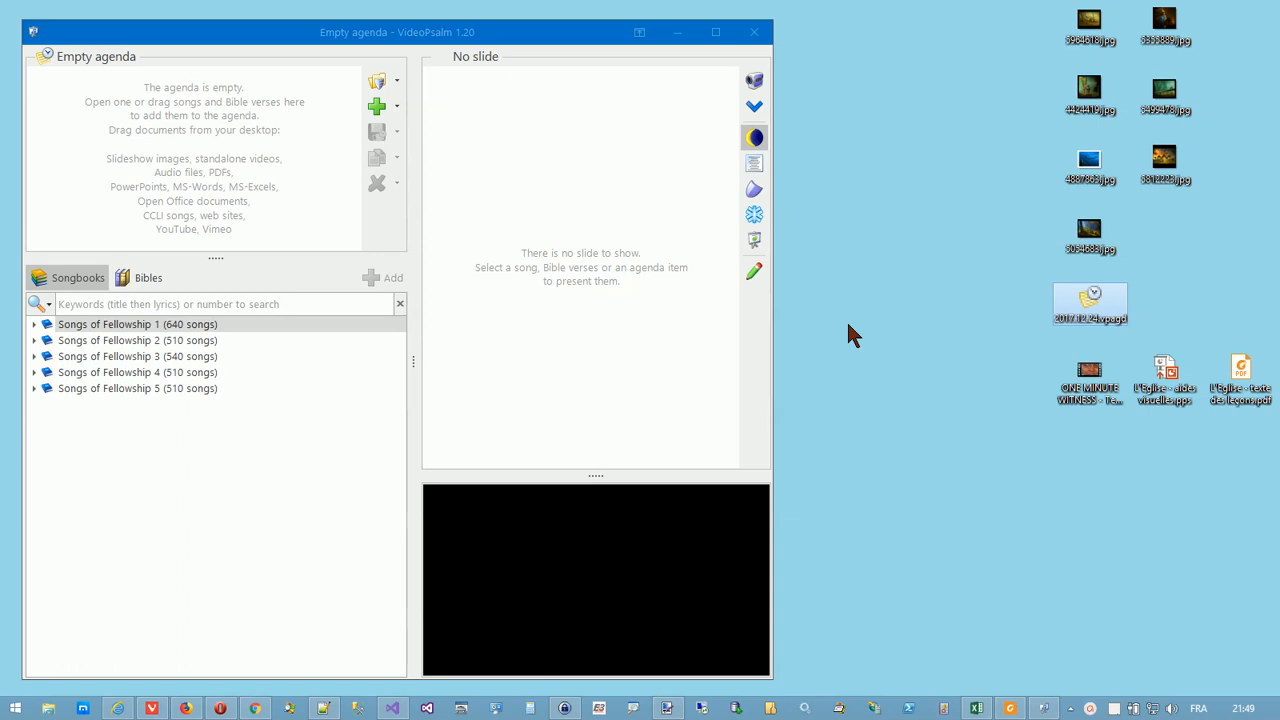
mouse_move(680, 340)
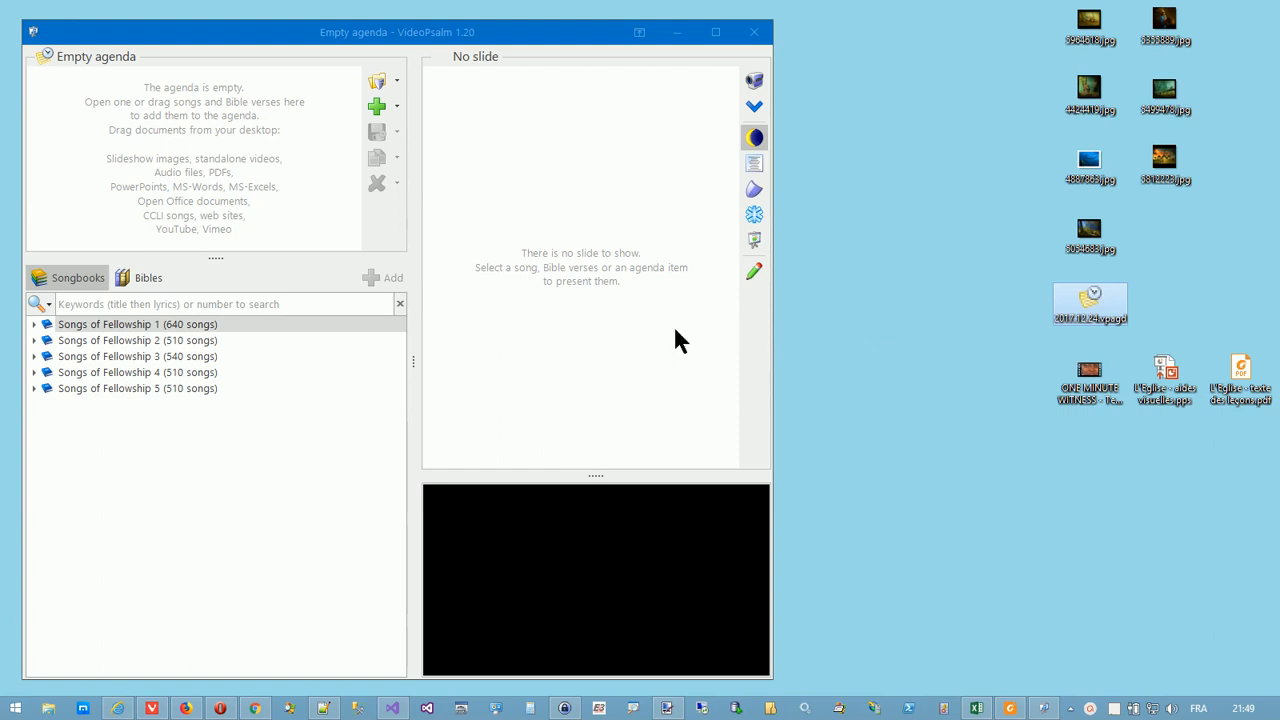
Show the empty Bibles panel and start the Bible import assistant from it.
left_click(148, 276)
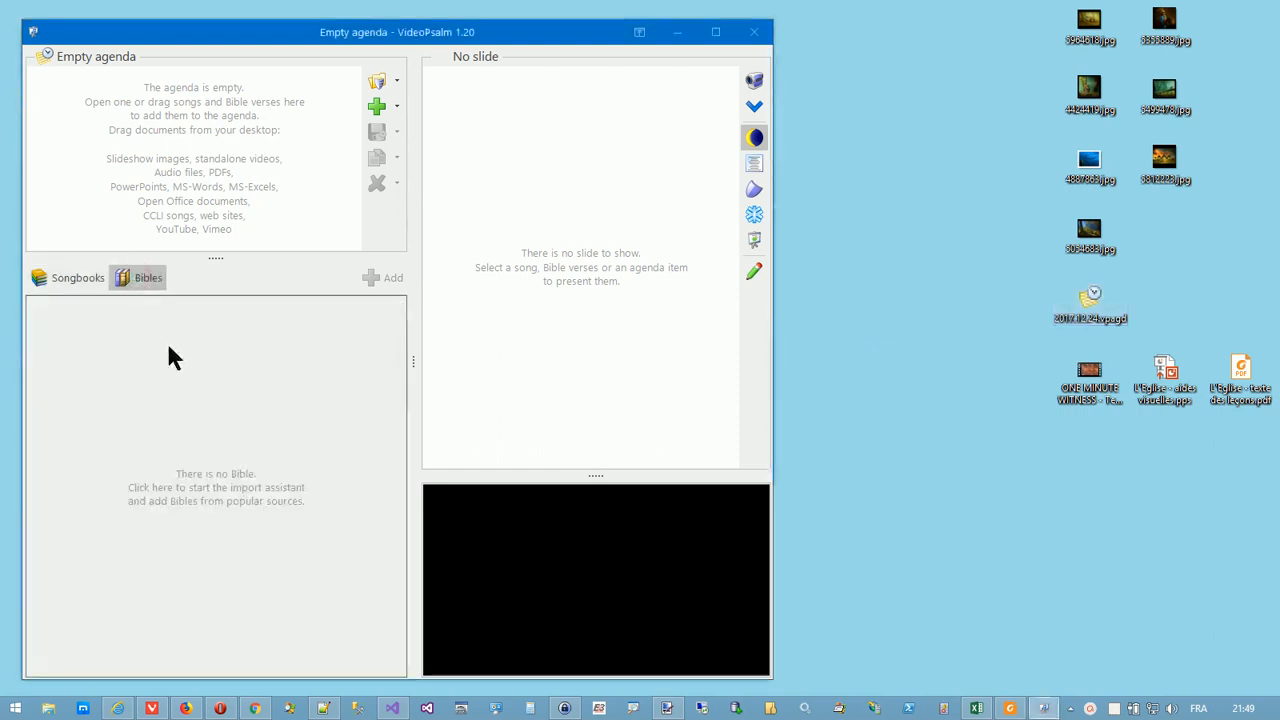
mouse_move(320, 442)
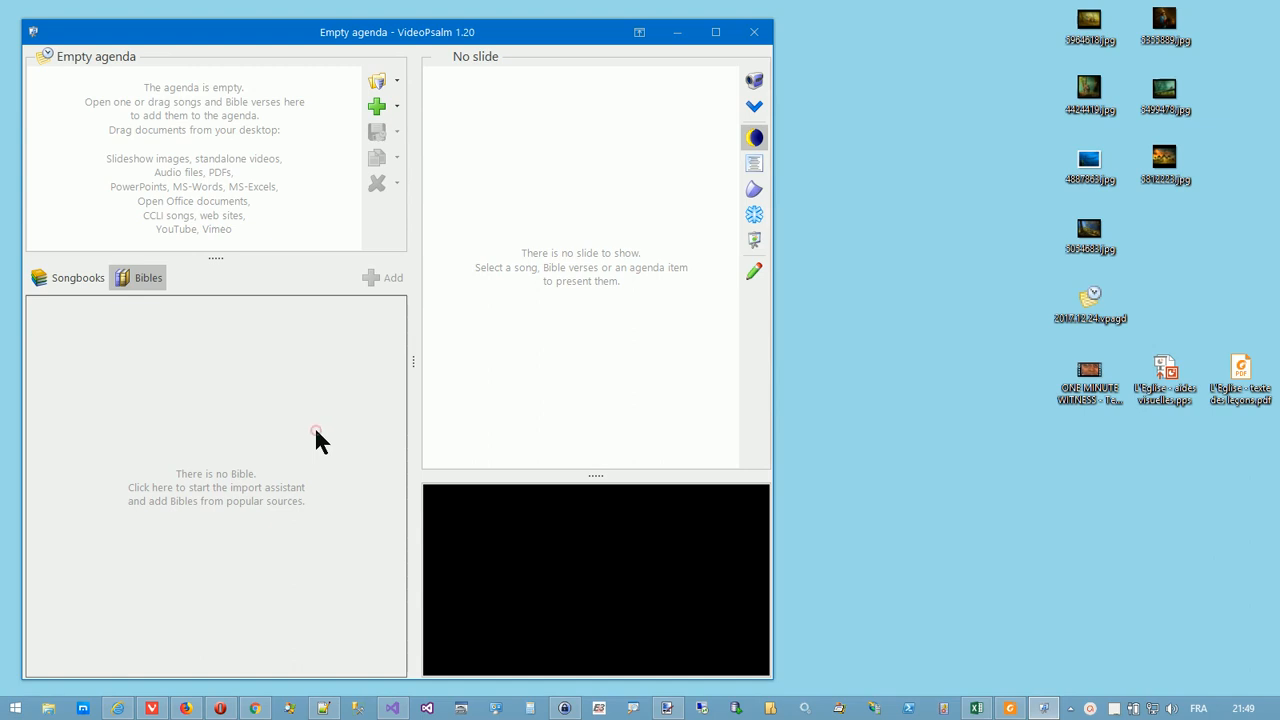
left_click(216, 488)
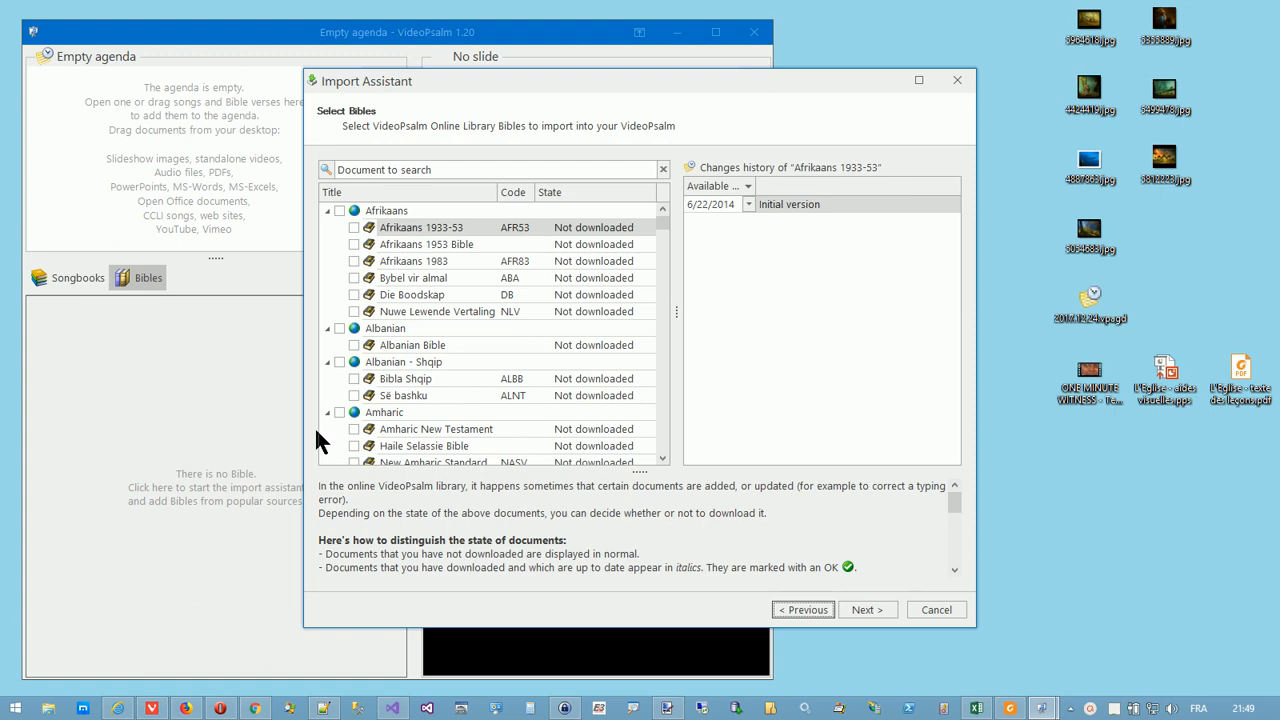
mouse_move(418, 326)
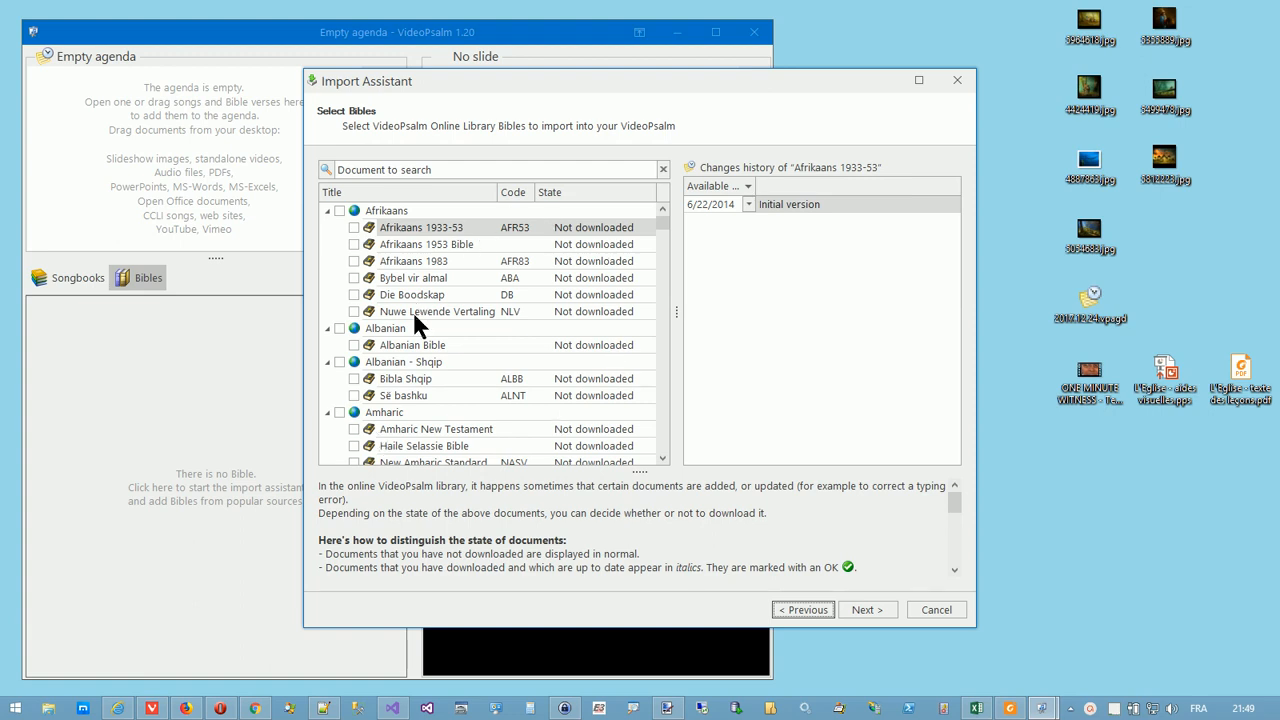
mouse_move(402, 268)
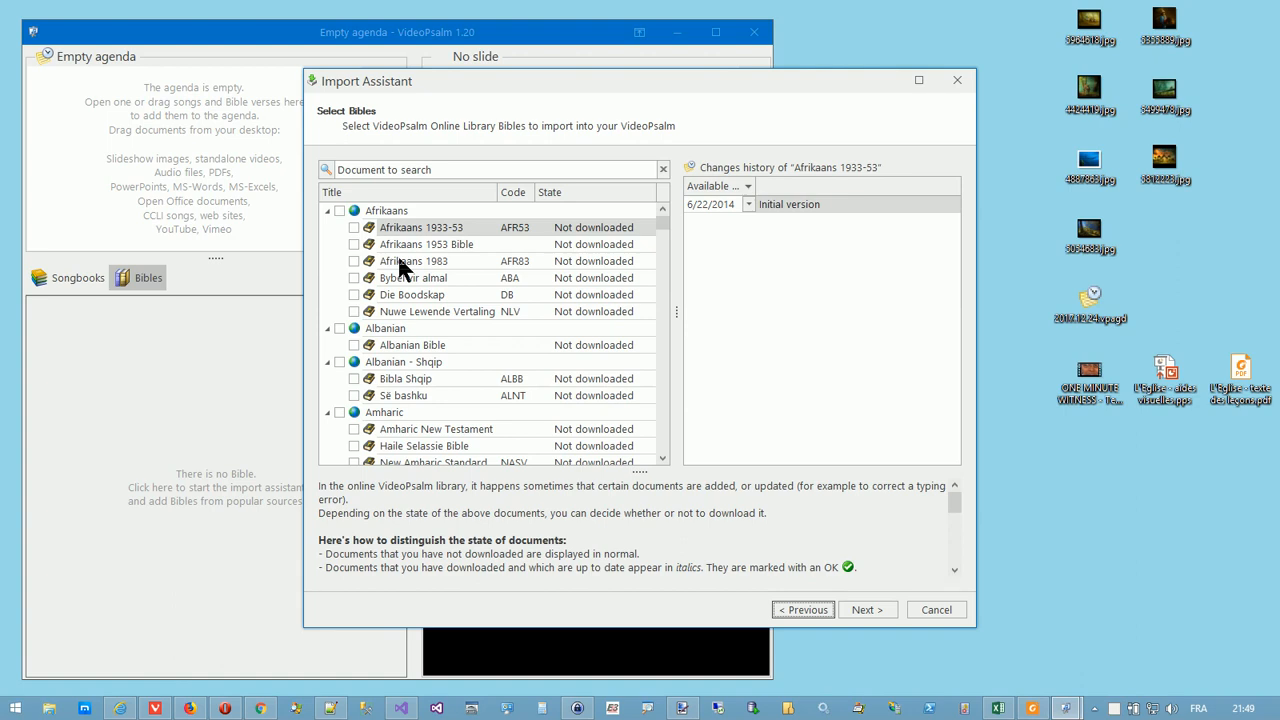
mouse_move(668, 224)
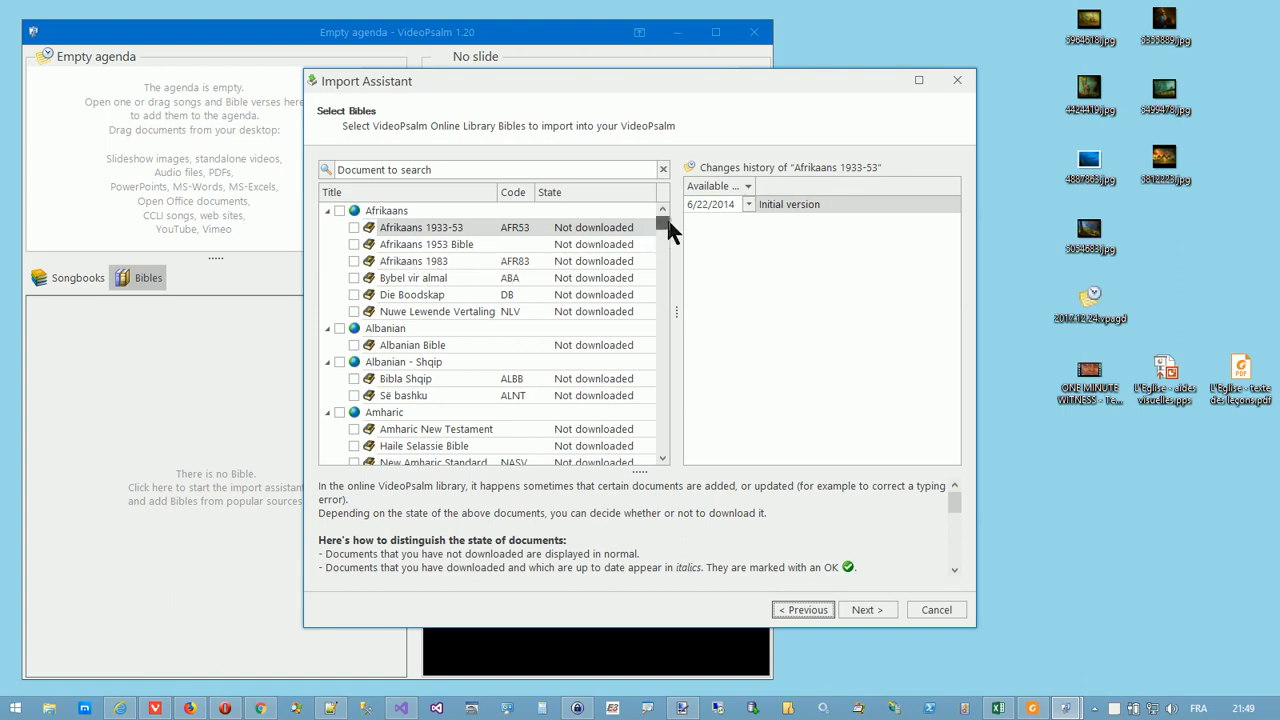
Browse the online library Bible list down to the last languages, ending at Zulu.
scroll("down", 3)
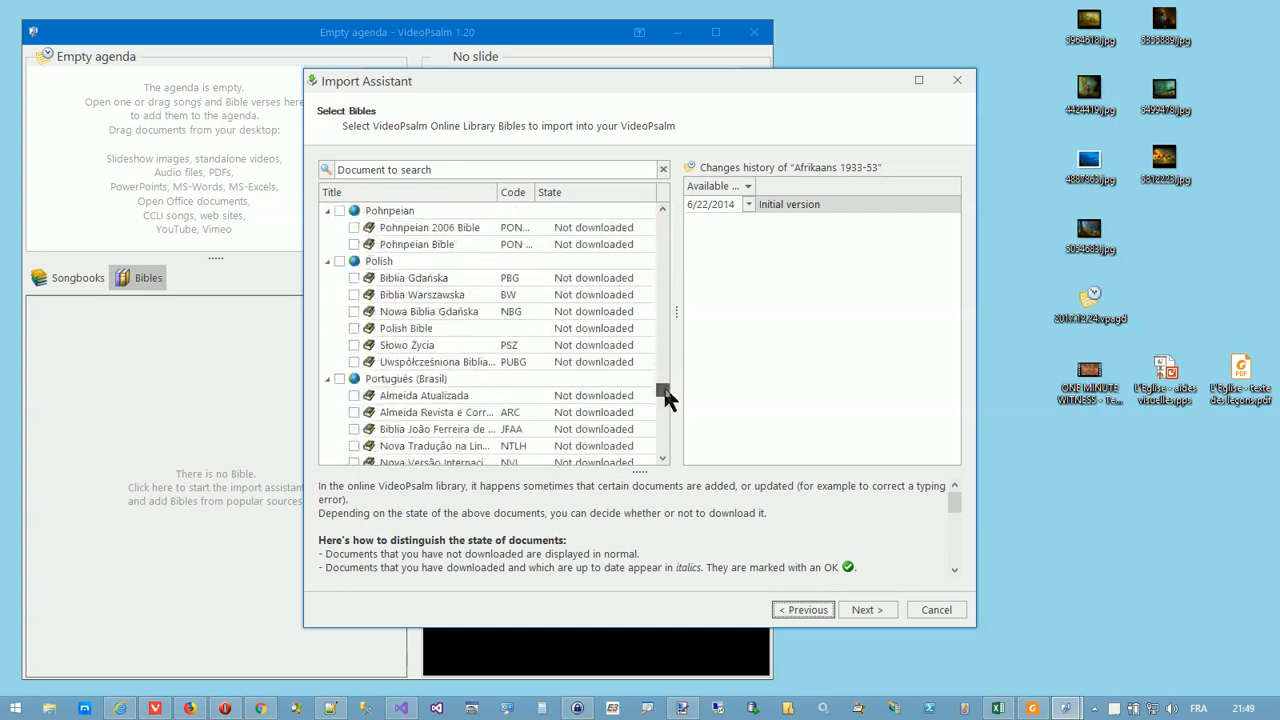
scroll("down", 3)
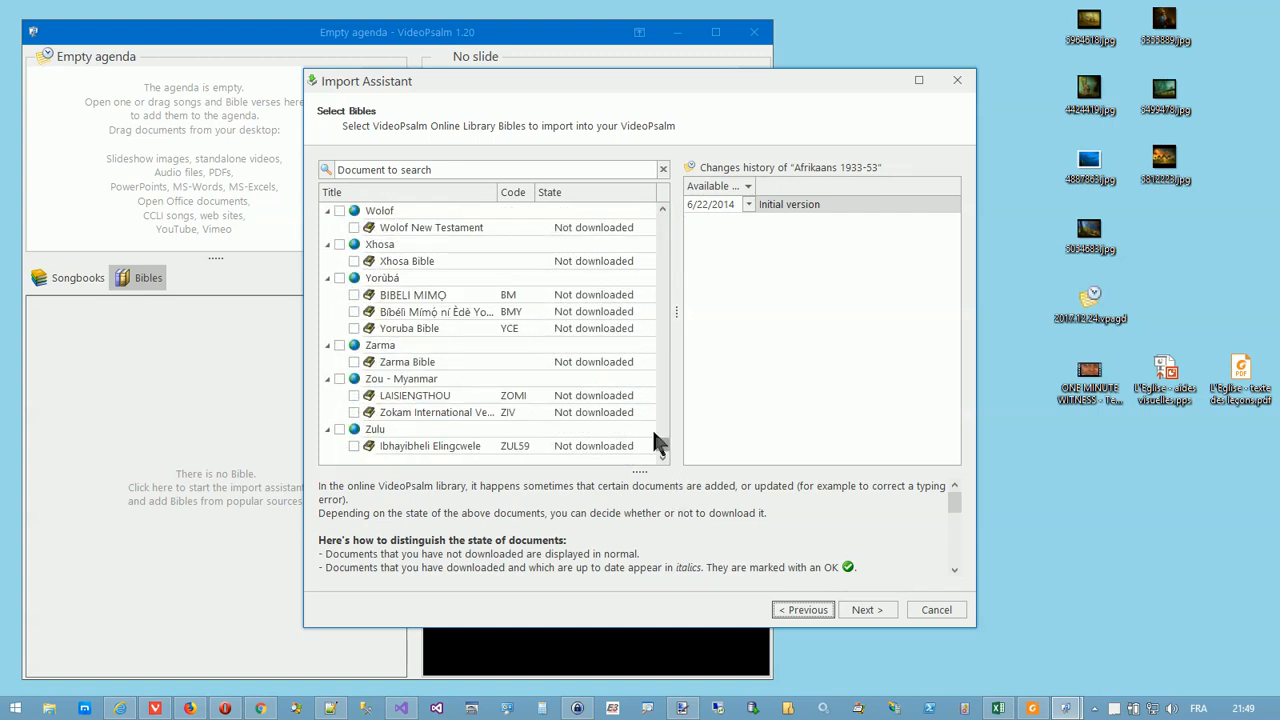
mouse_move(458, 222)
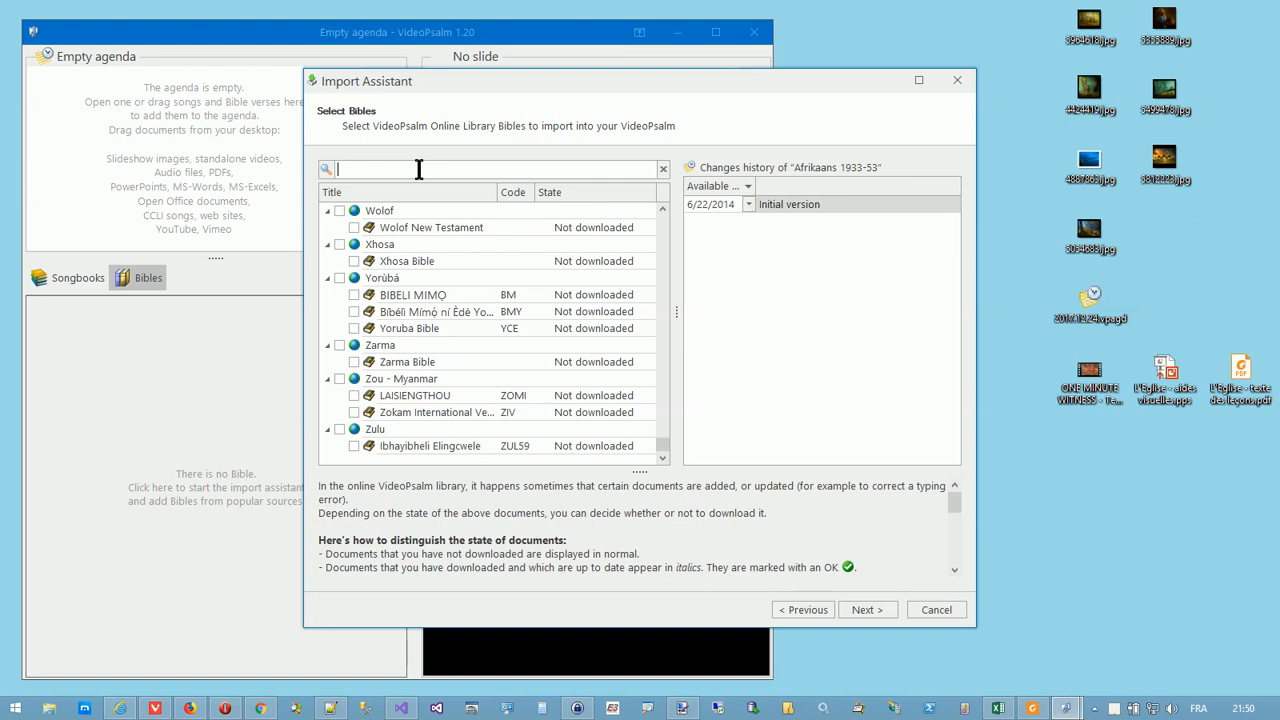
Filter the online Bible list with the search 'english' and look through the matches.
type("engl")
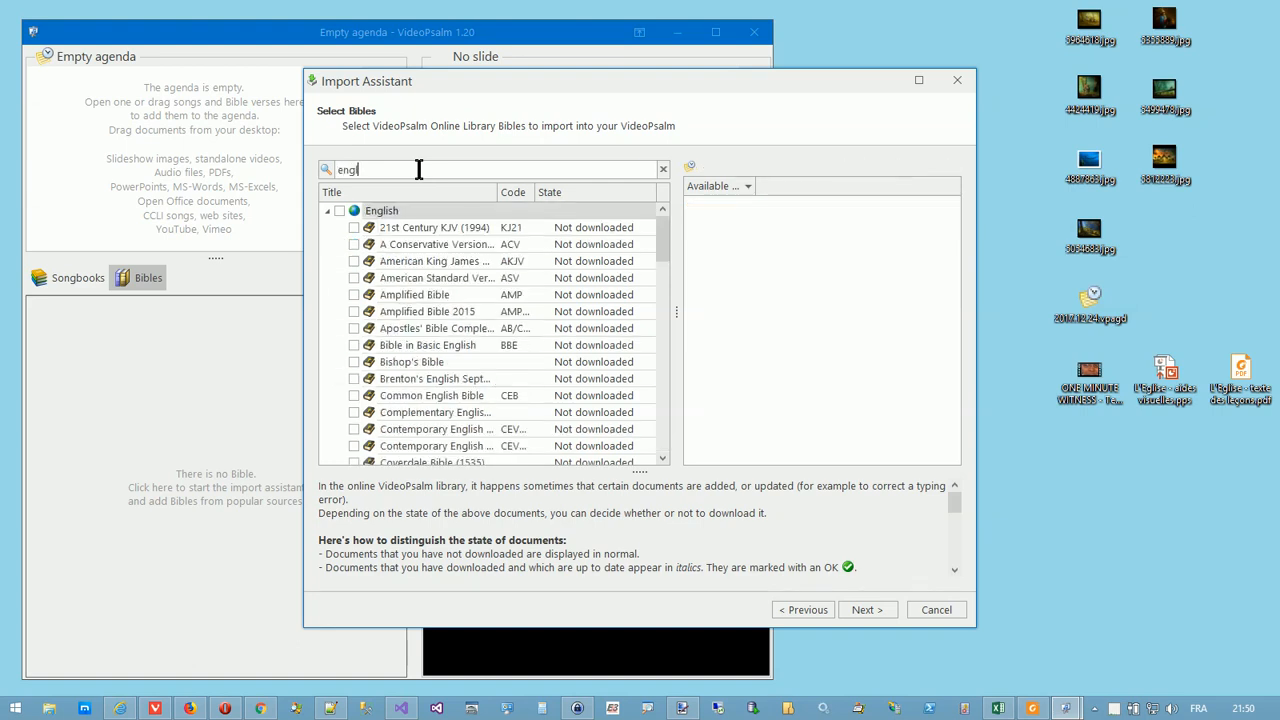
type("ish")
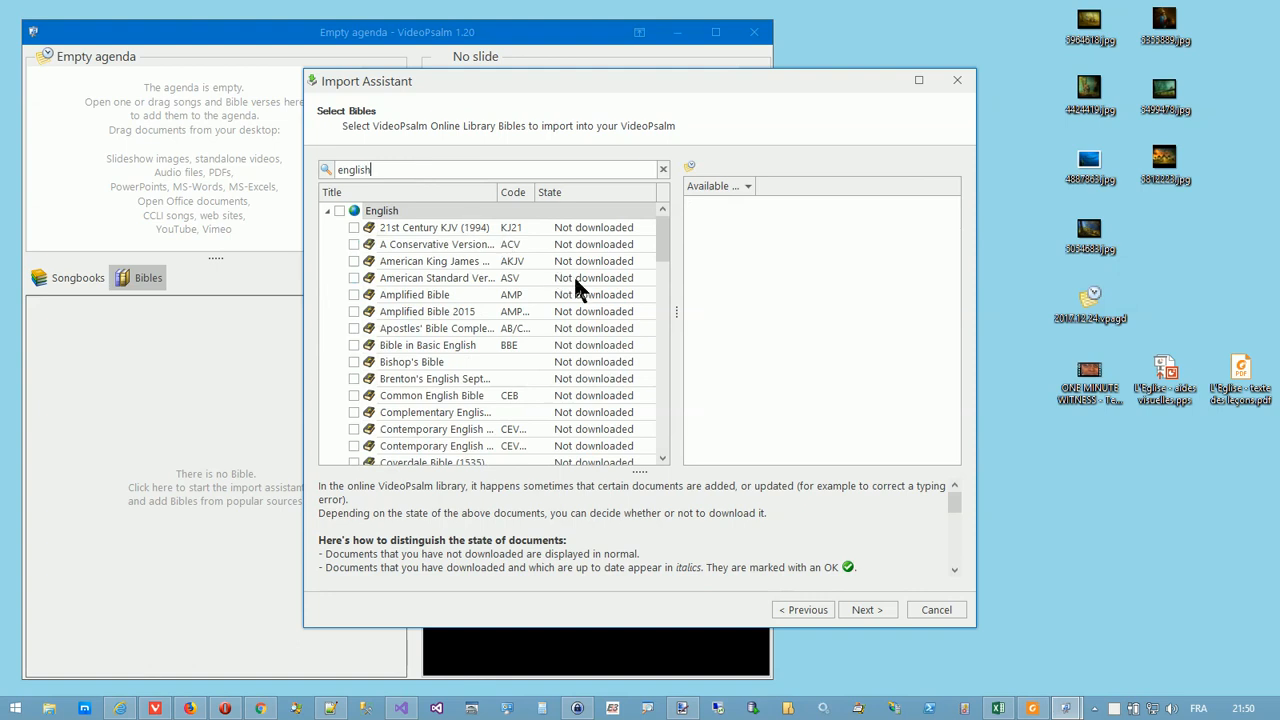
scroll("down", 3)
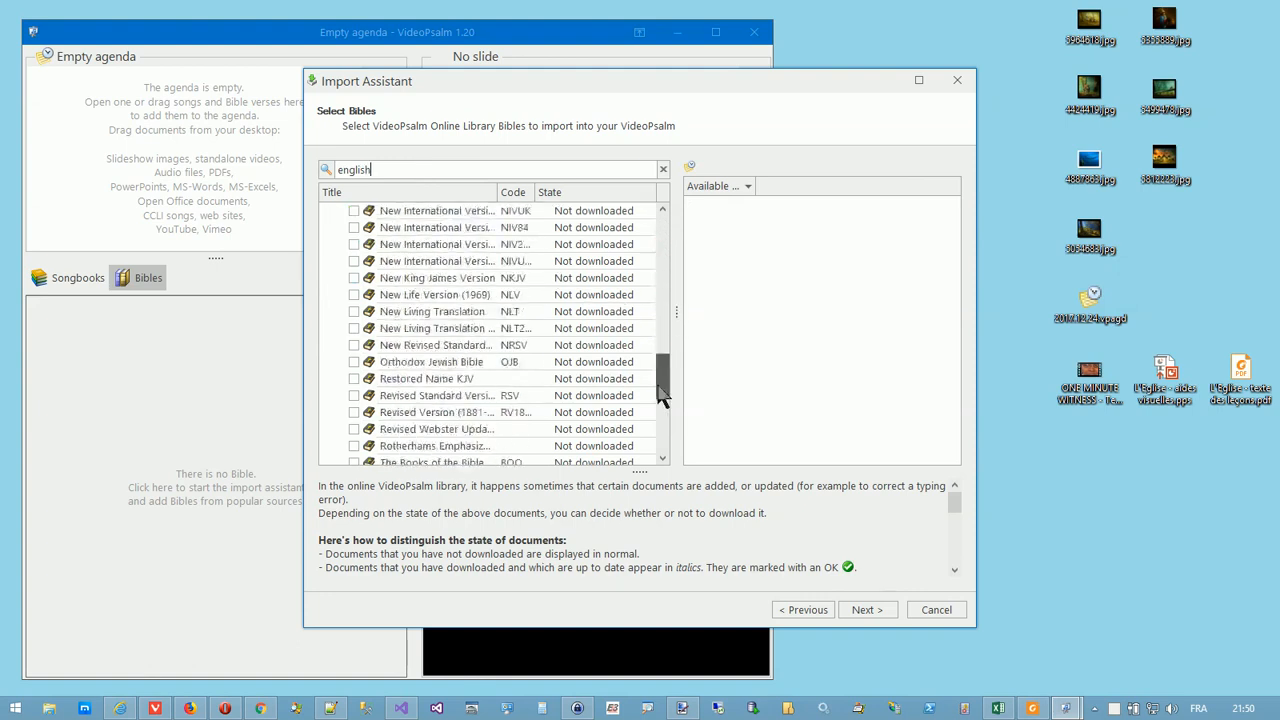
scroll("up", 3)
type("kjv")
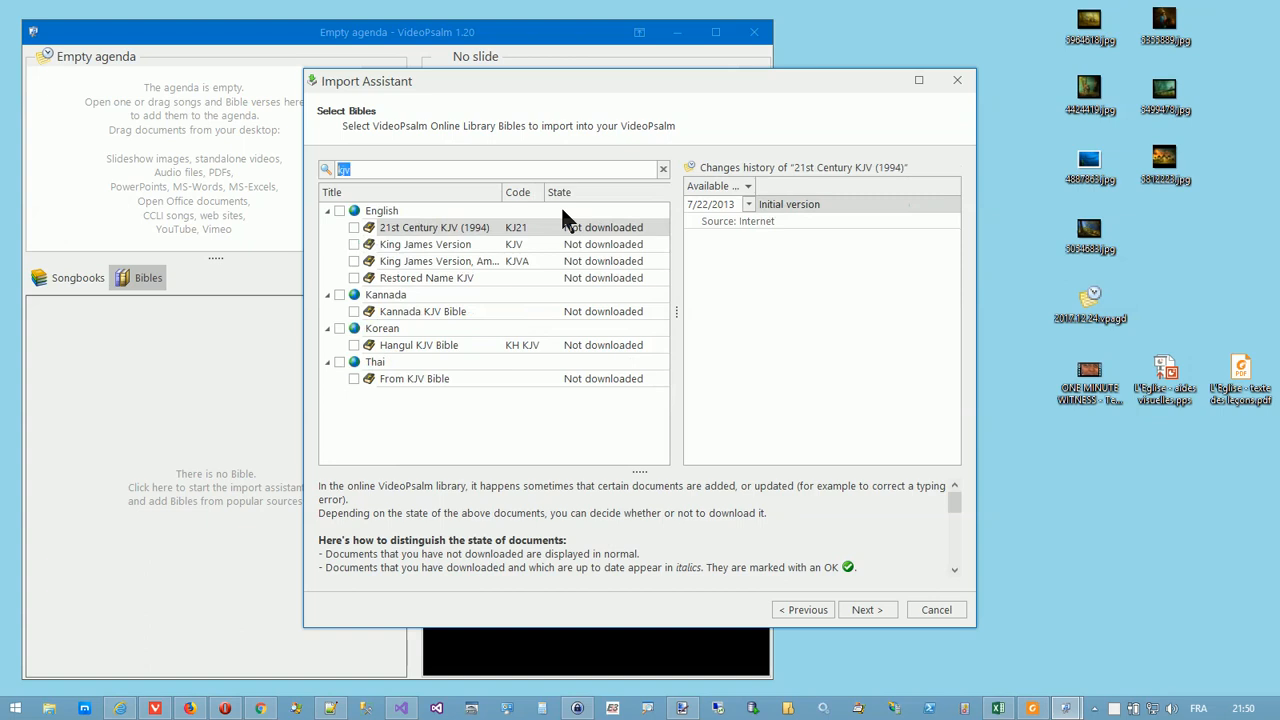
Filter the list with the search 'king' to show the King James versions.
type("king")
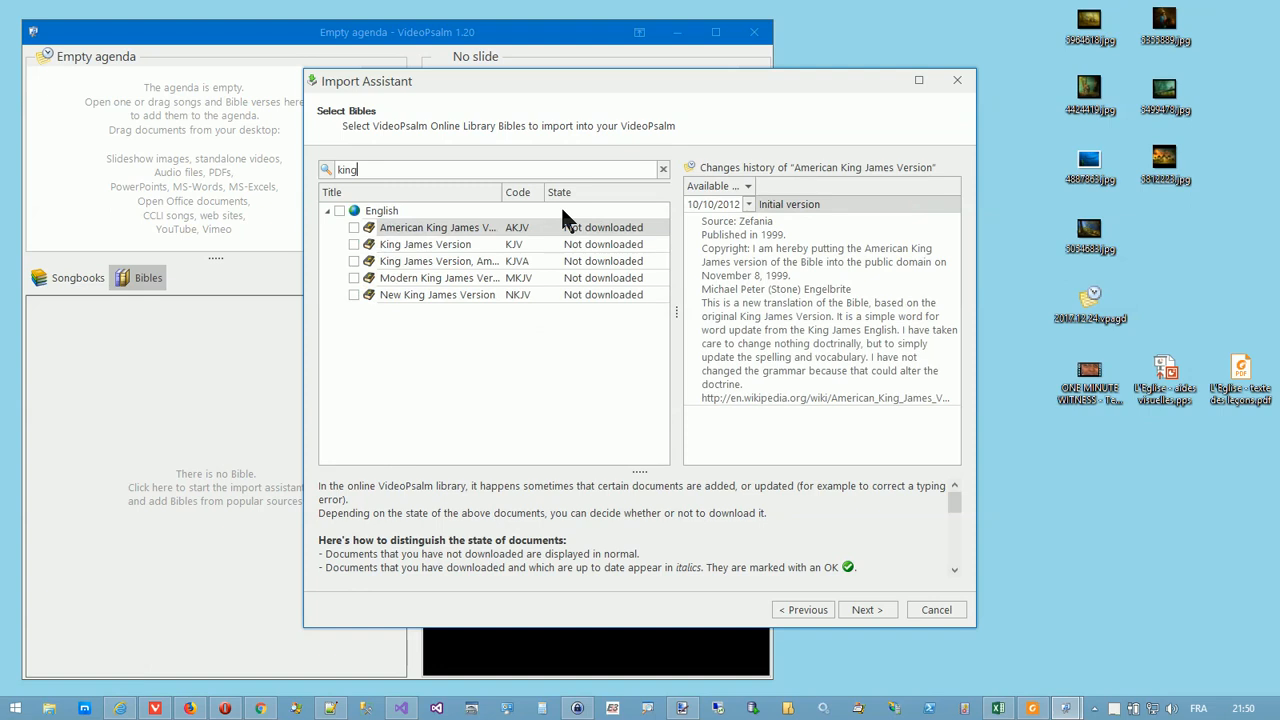
mouse_move(430, 244)
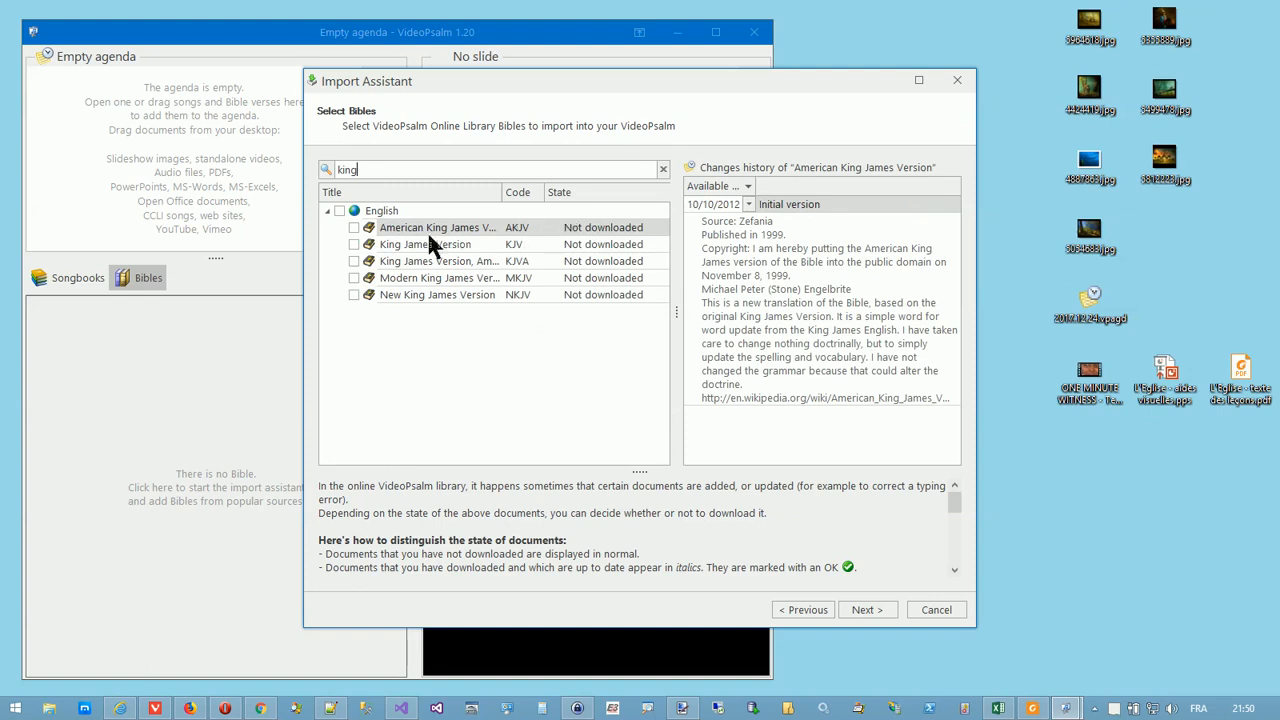
mouse_move(344, 218)
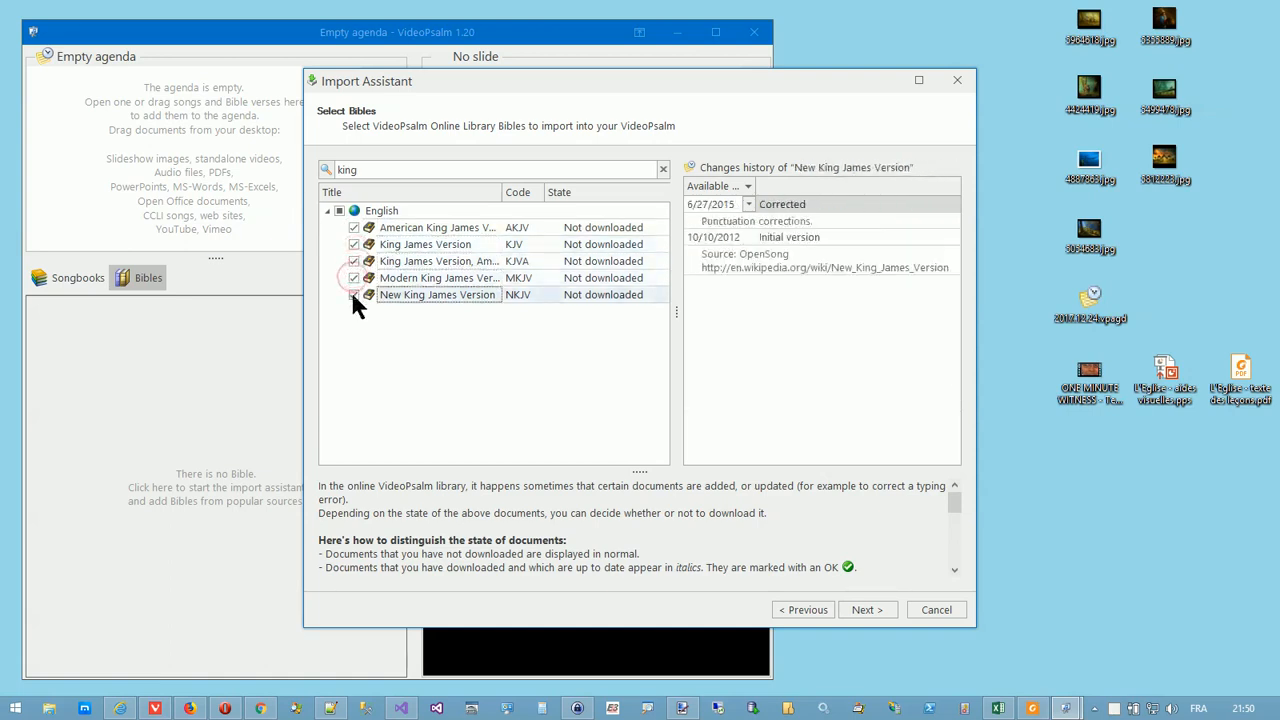
Include New King James Version and import the five selected King James Bibles.
left_click(352, 276)
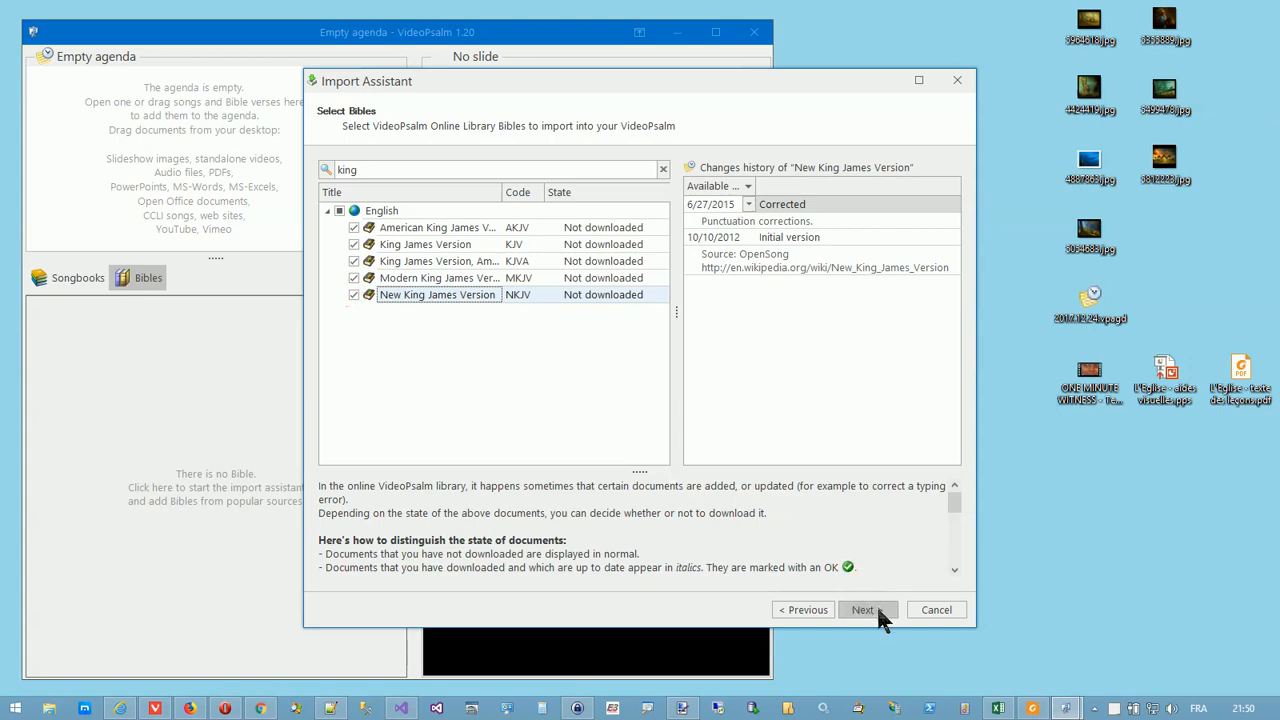
left_click(864, 608)
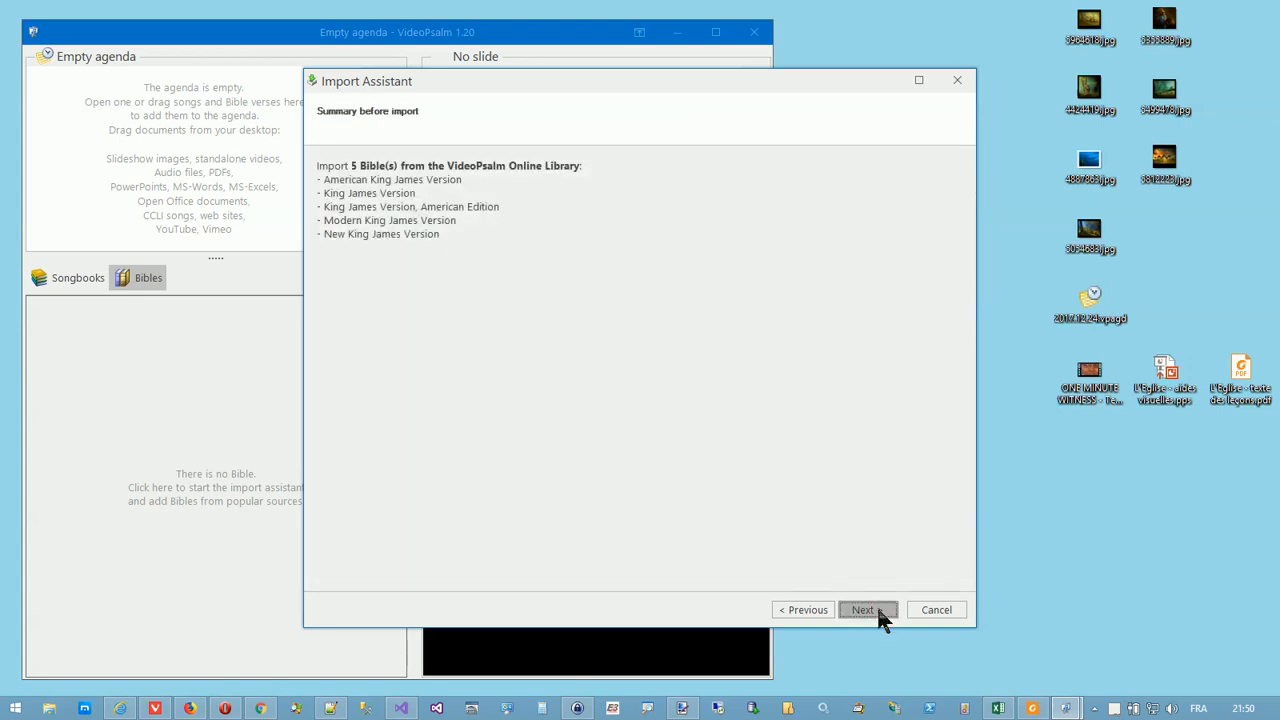
left_click(862, 610)
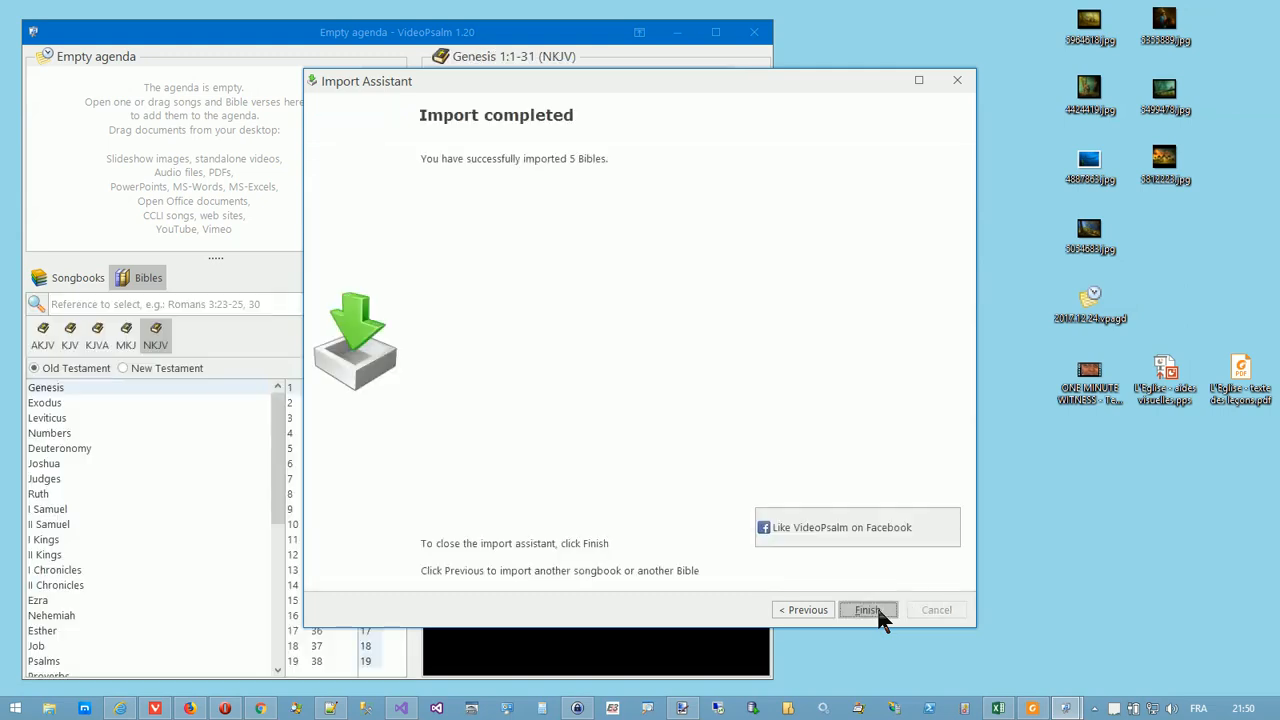
left_click(868, 610)
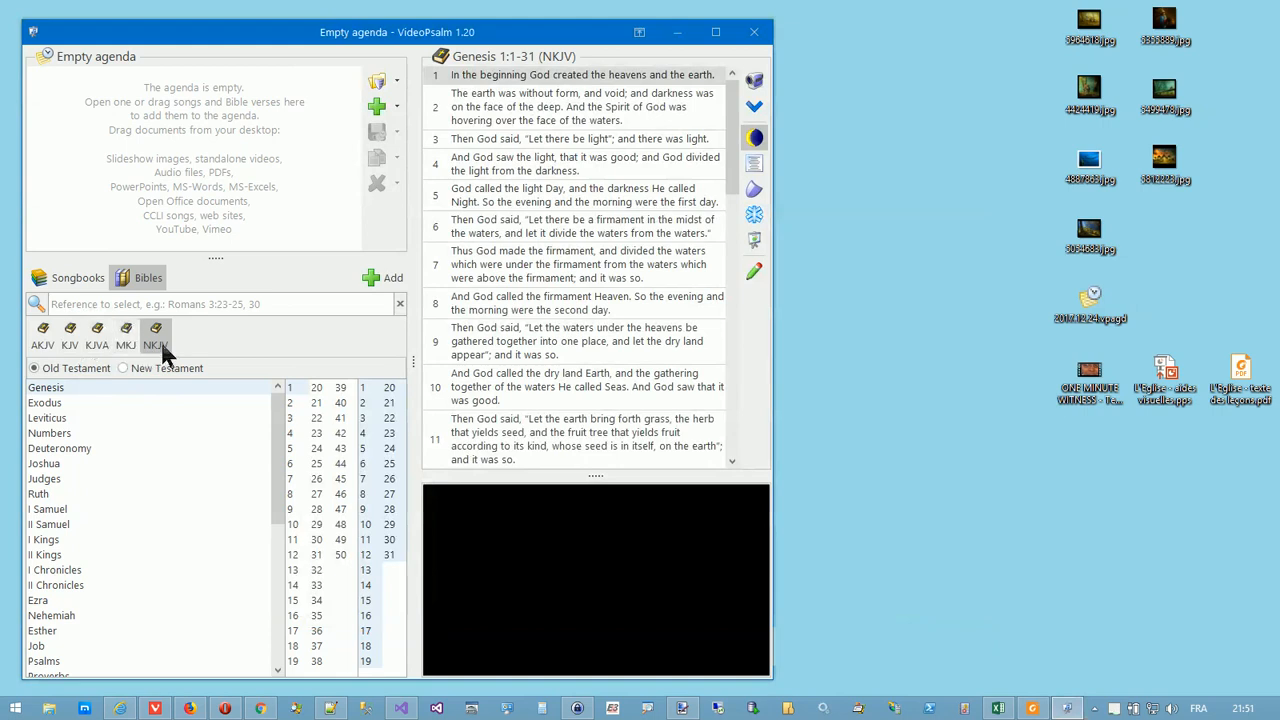
mouse_move(204, 352)
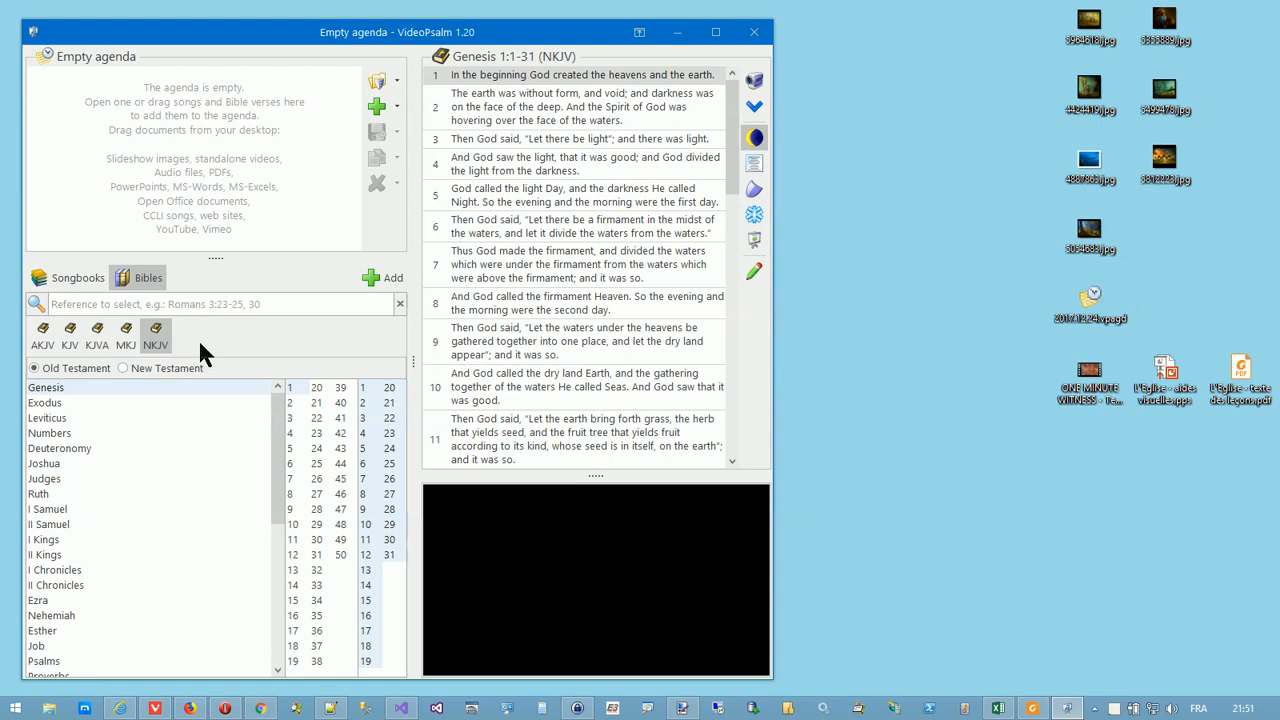
Switch through AKJV, KJV and MKJV and display Genesis 1 verses 5 and 6.
left_click(44, 328)
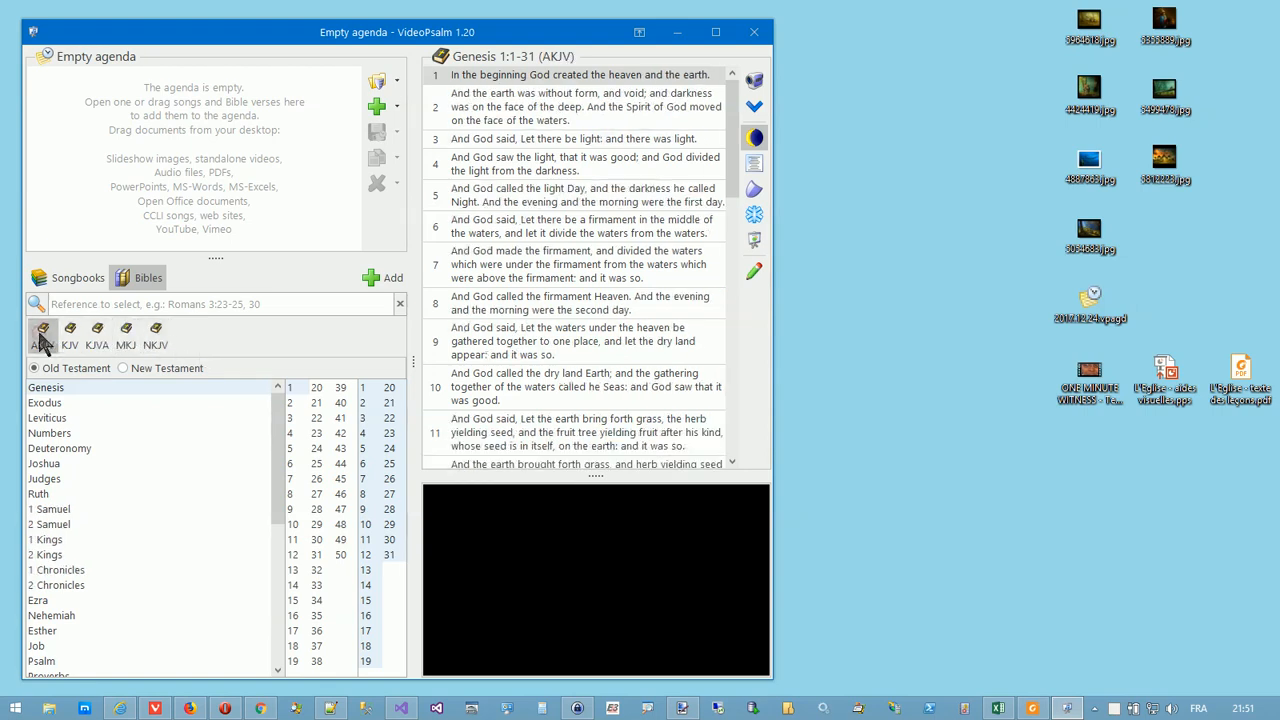
left_click(68, 336)
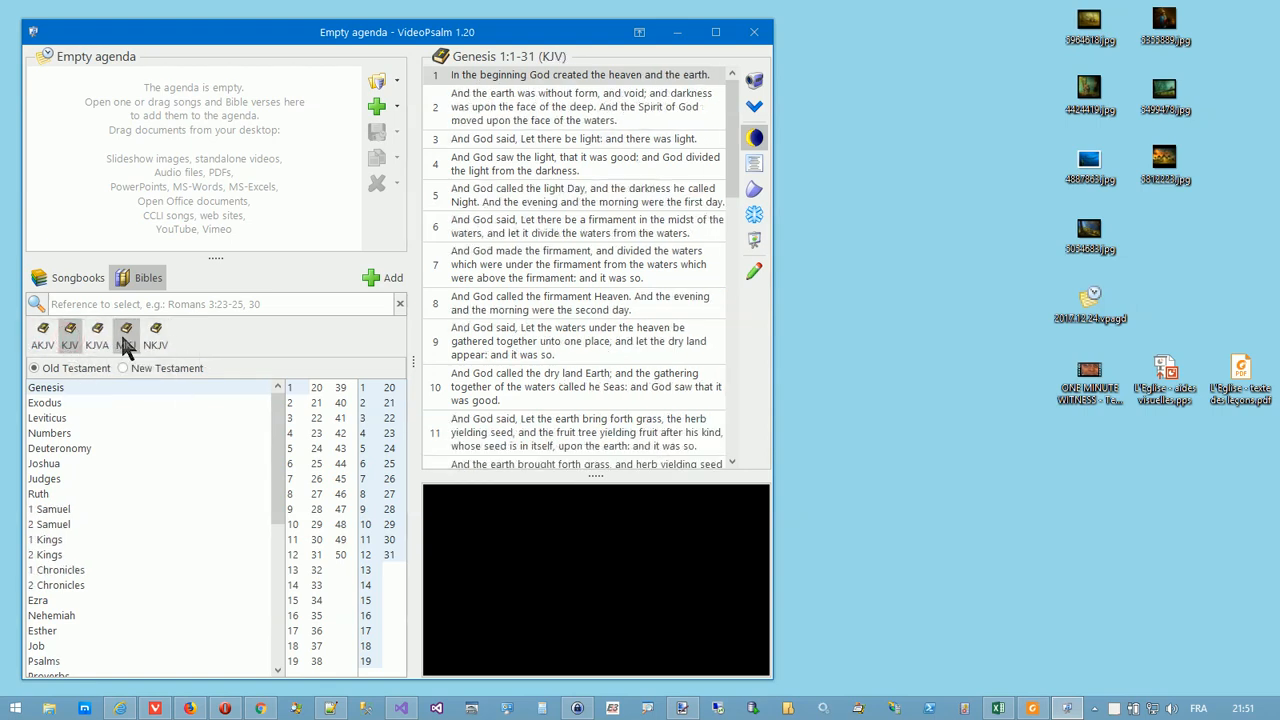
left_click(126, 330)
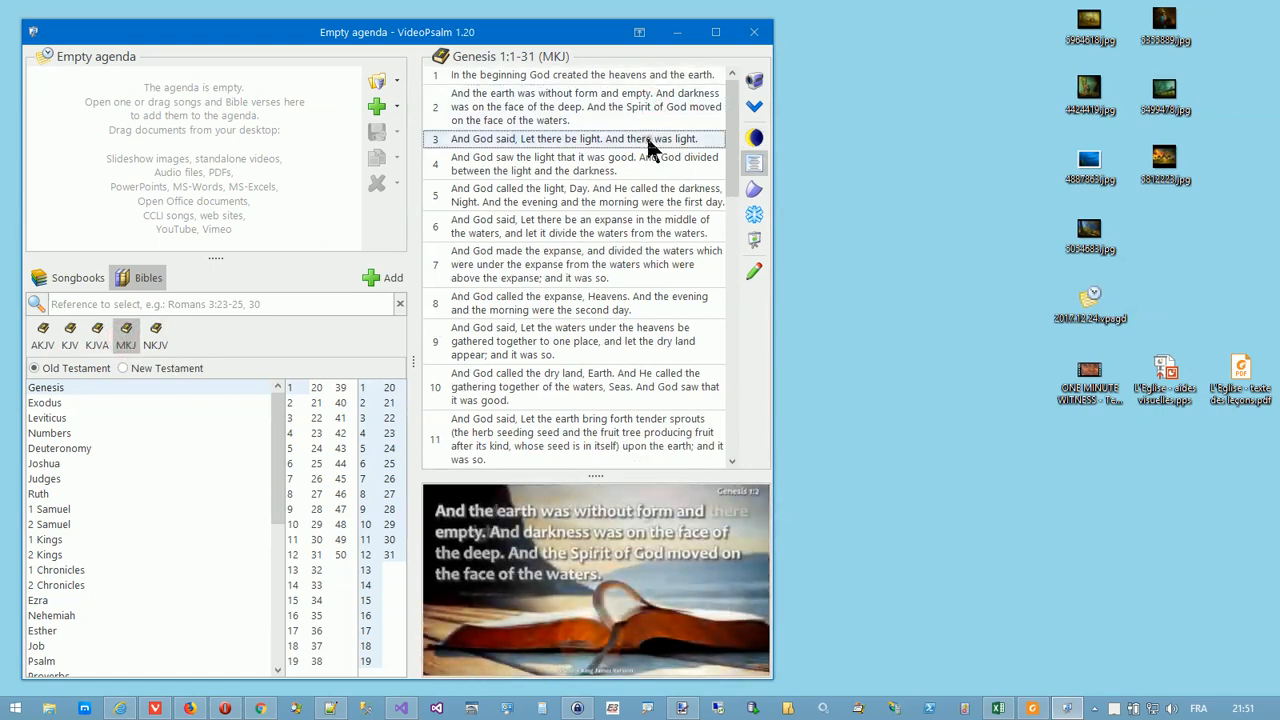
left_click(586, 196)
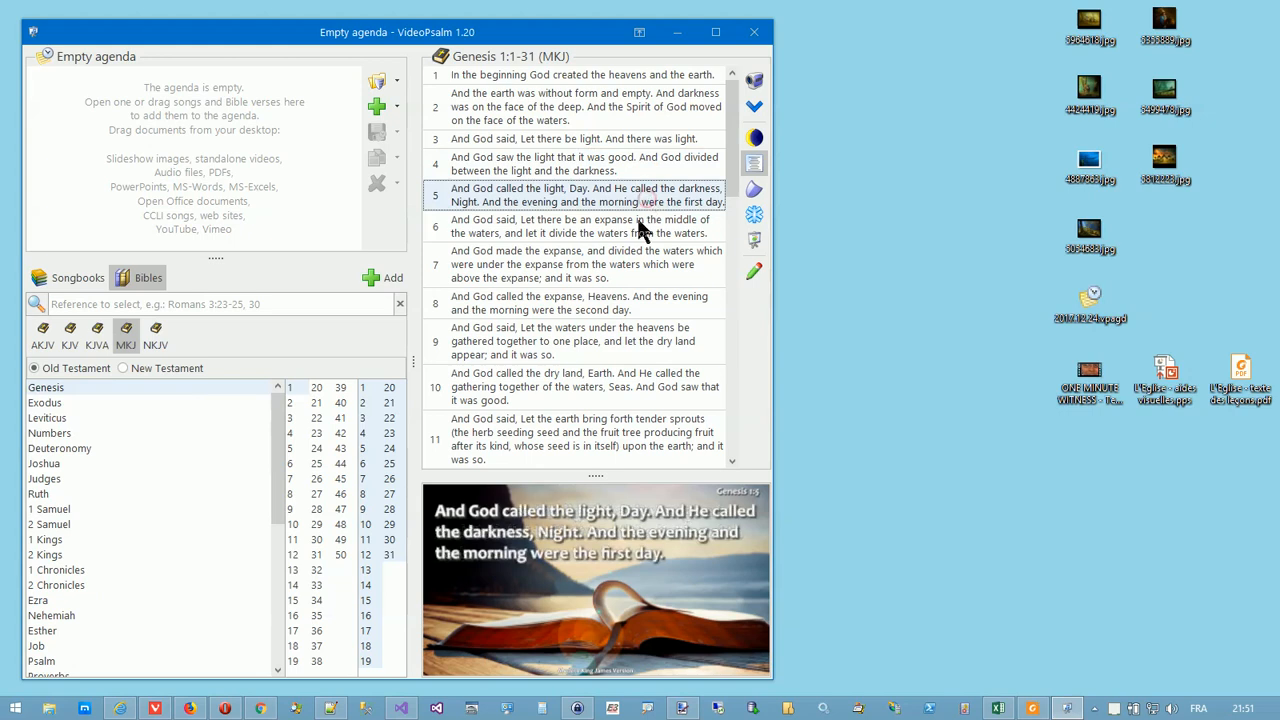
left_click(584, 226)
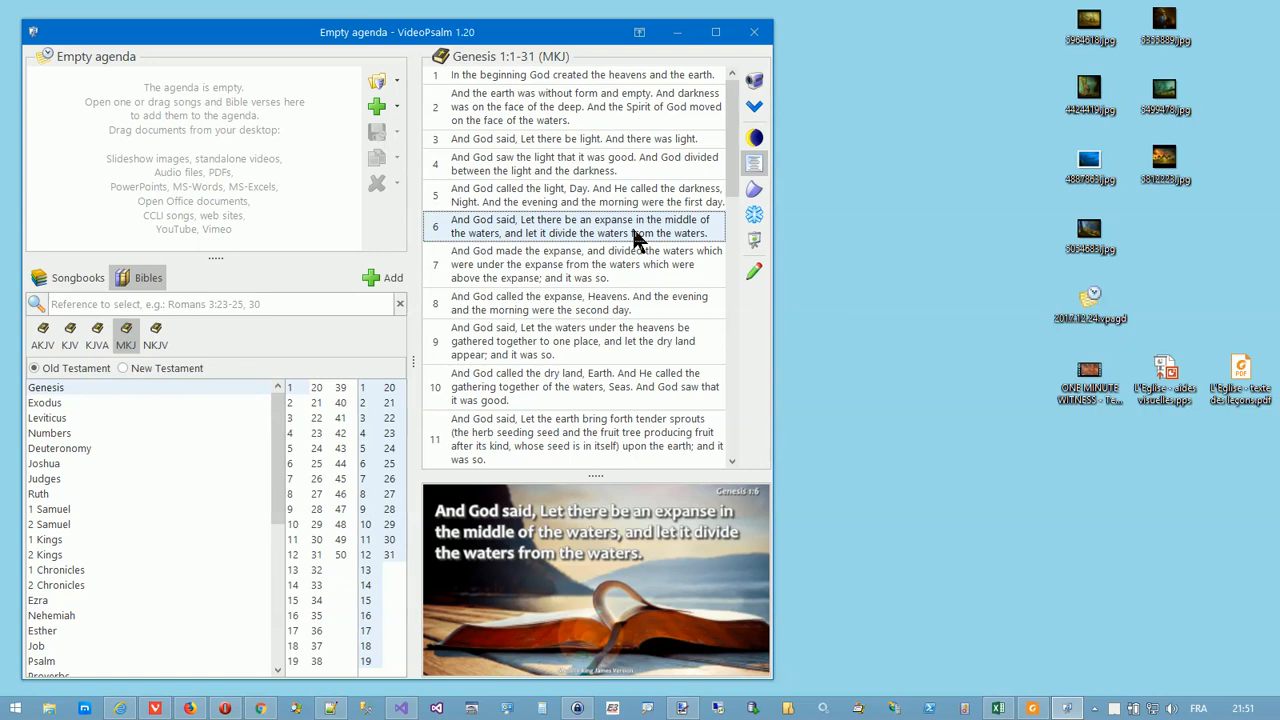
mouse_move(728, 278)
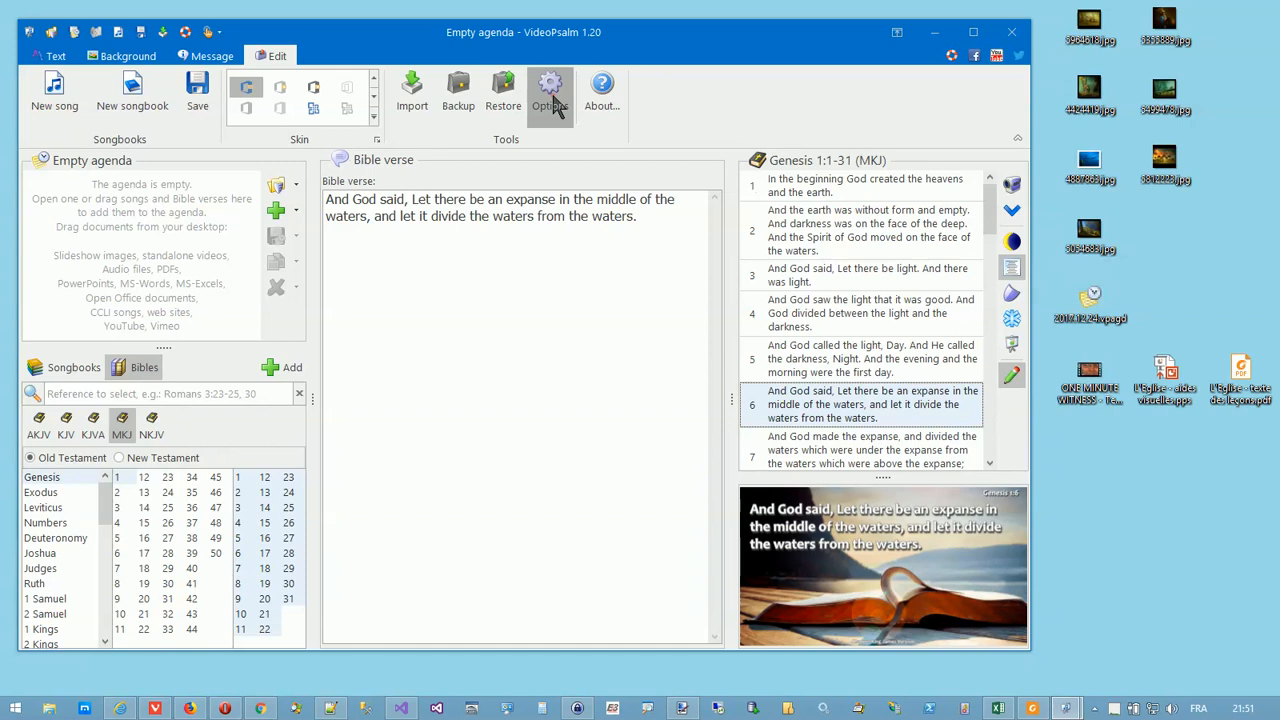
From Edit > Options, explore the VideoPsalm document folder in File Explorer.
left_click(550, 90)
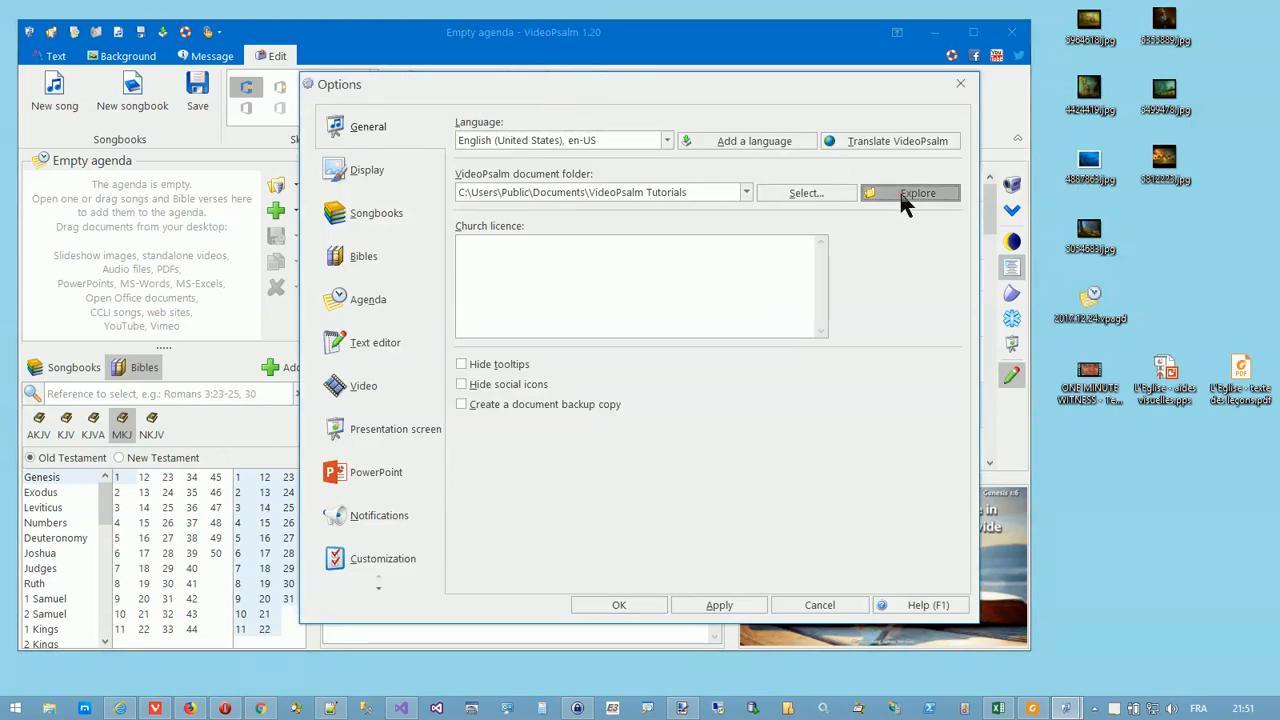
left_click(916, 192)
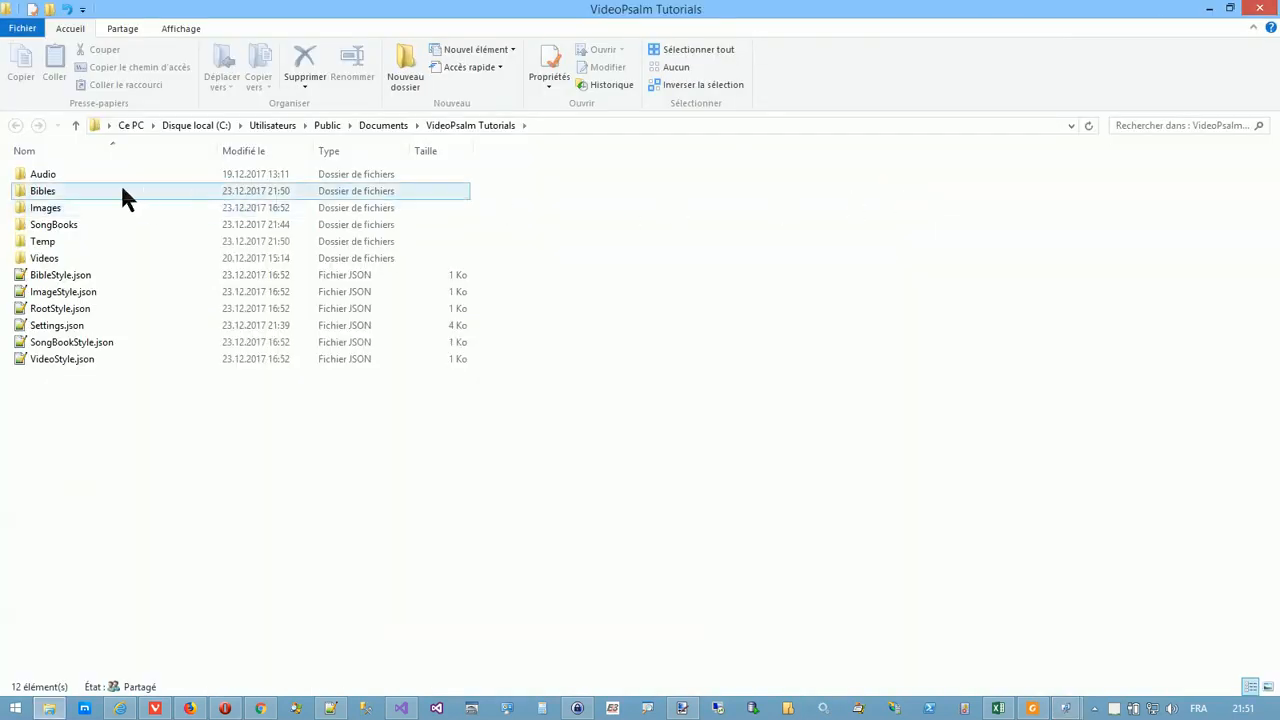
Open the Bibles folder and select all five imported King James Bible files.
double_click(42, 192)
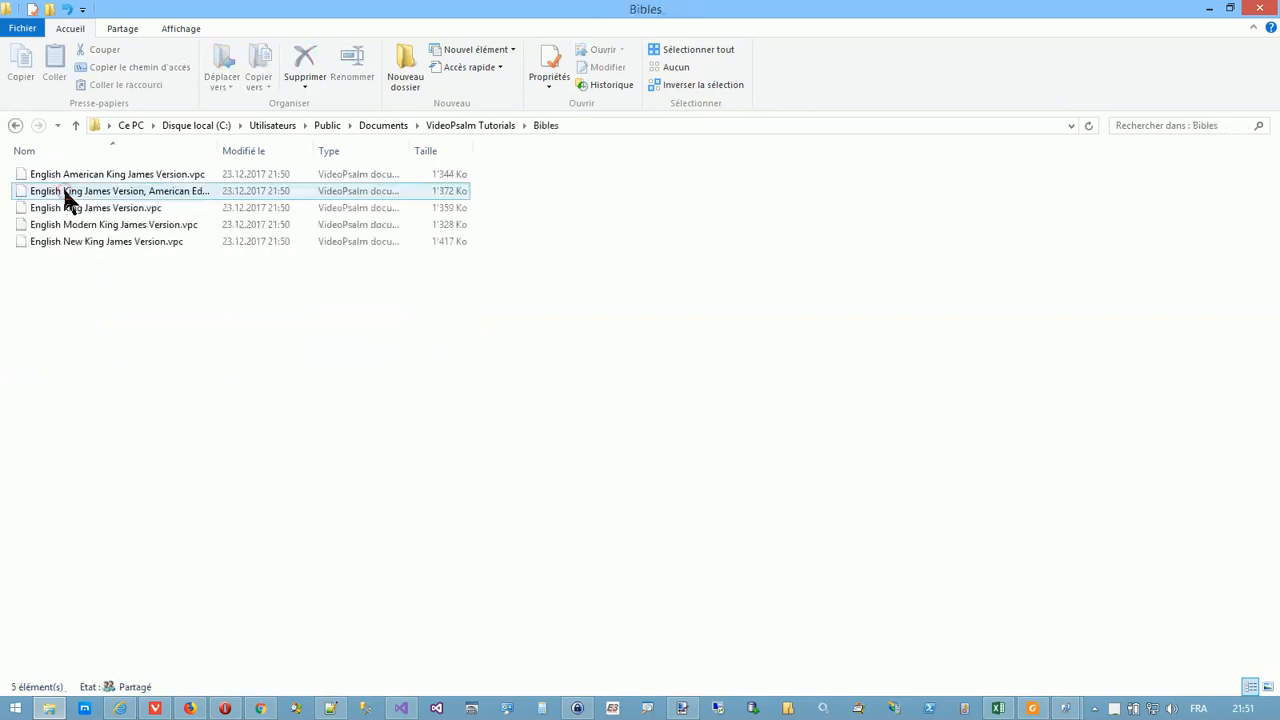
left_click_drag(56, 280, 156, 164)
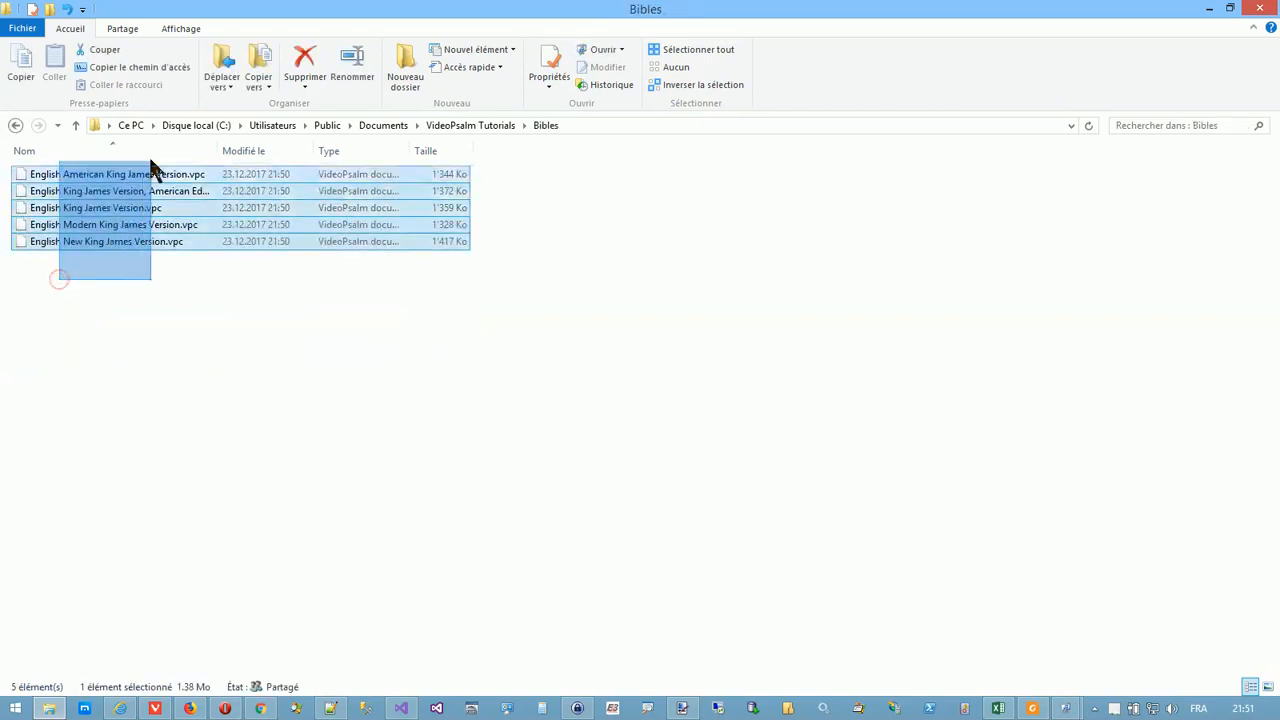
key("ctrl+a")
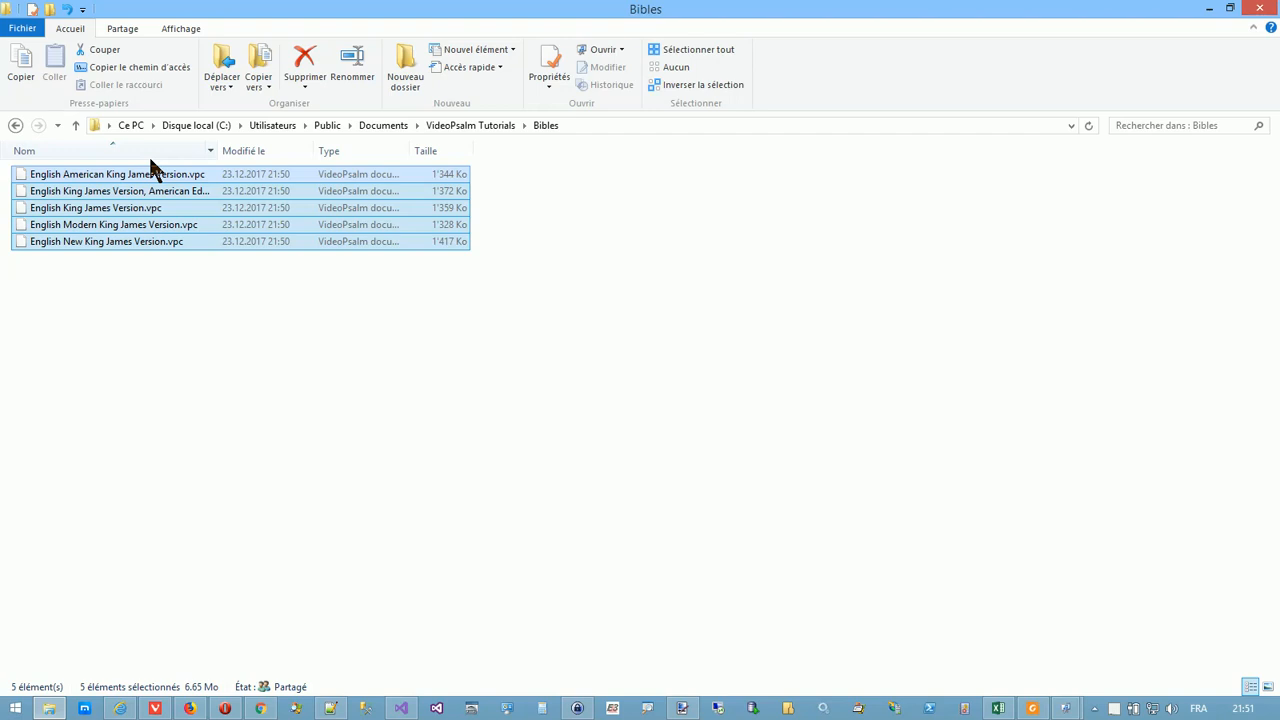
mouse_move(300, 180)
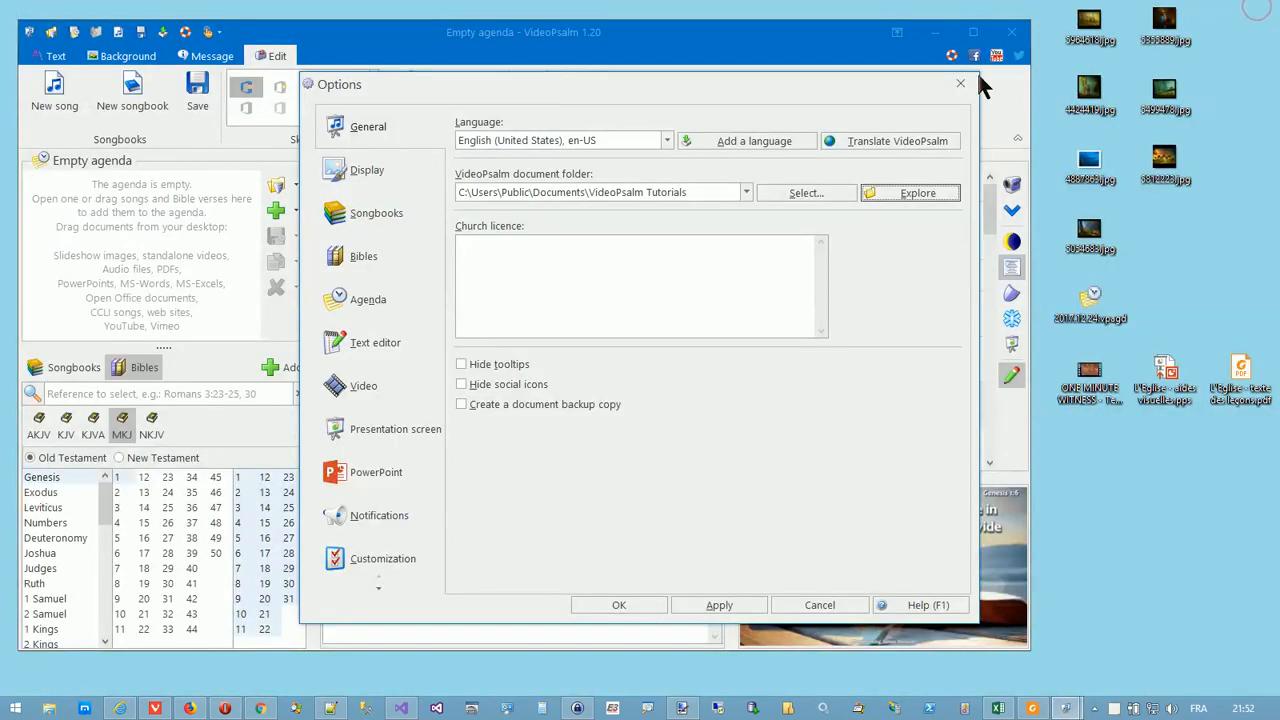
Close Options, then open and cancel the Restore a backup dialog.
left_click(960, 84)
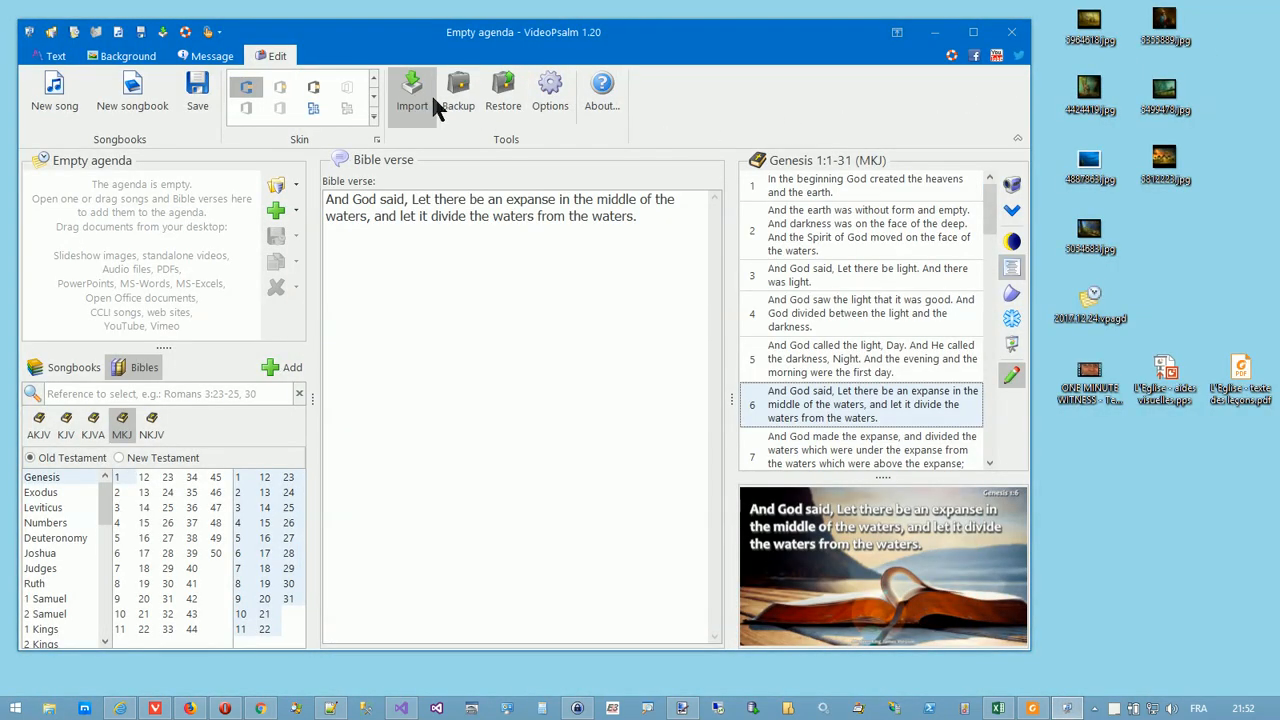
left_click(504, 90)
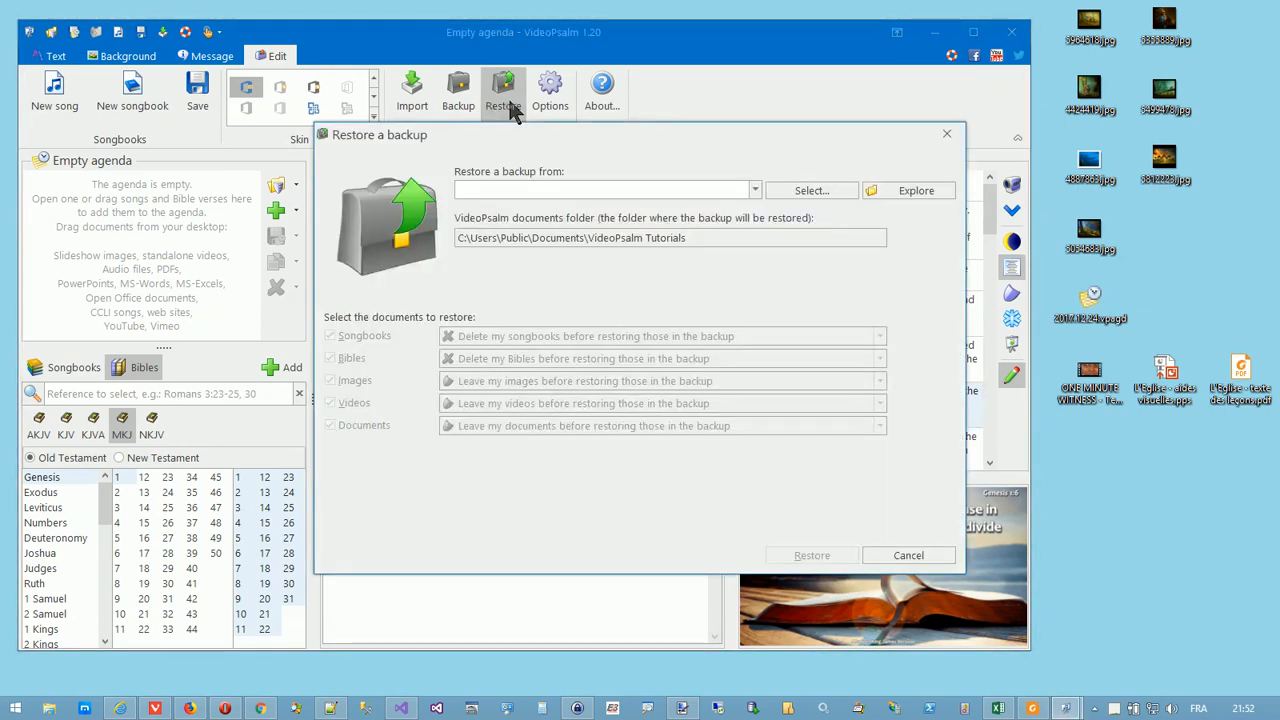
left_click(908, 556)
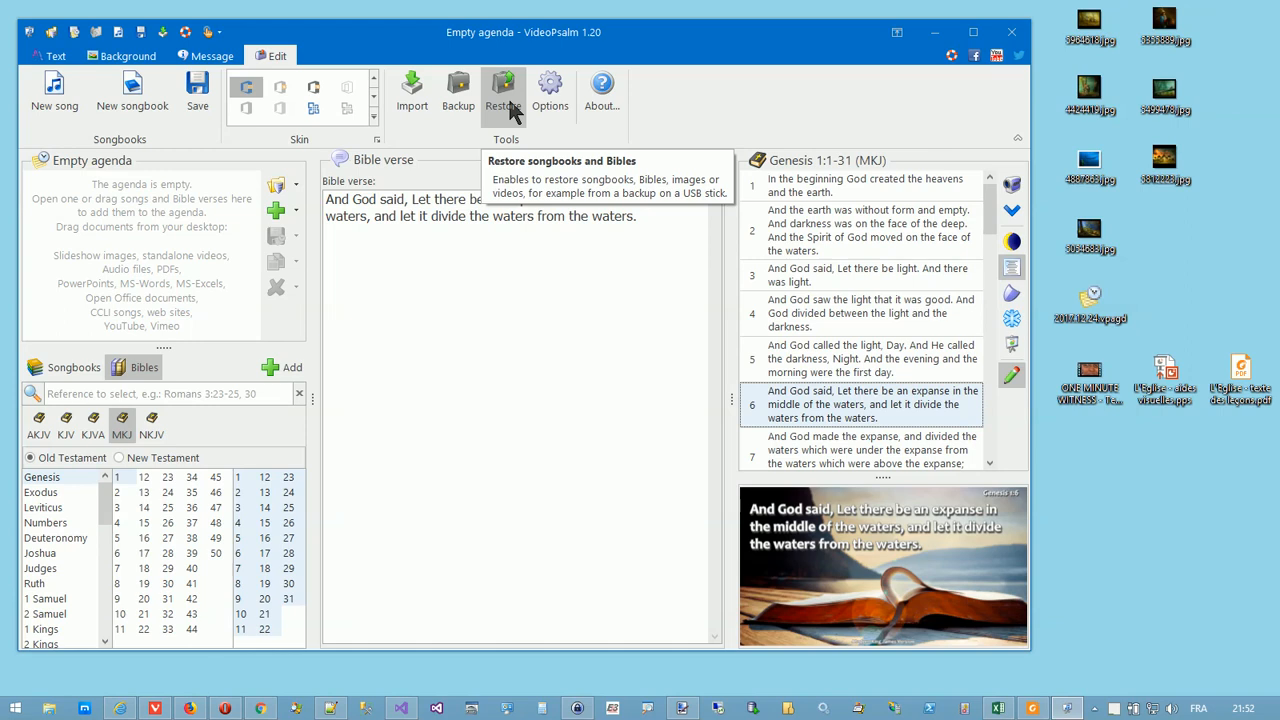
mouse_move(516, 120)
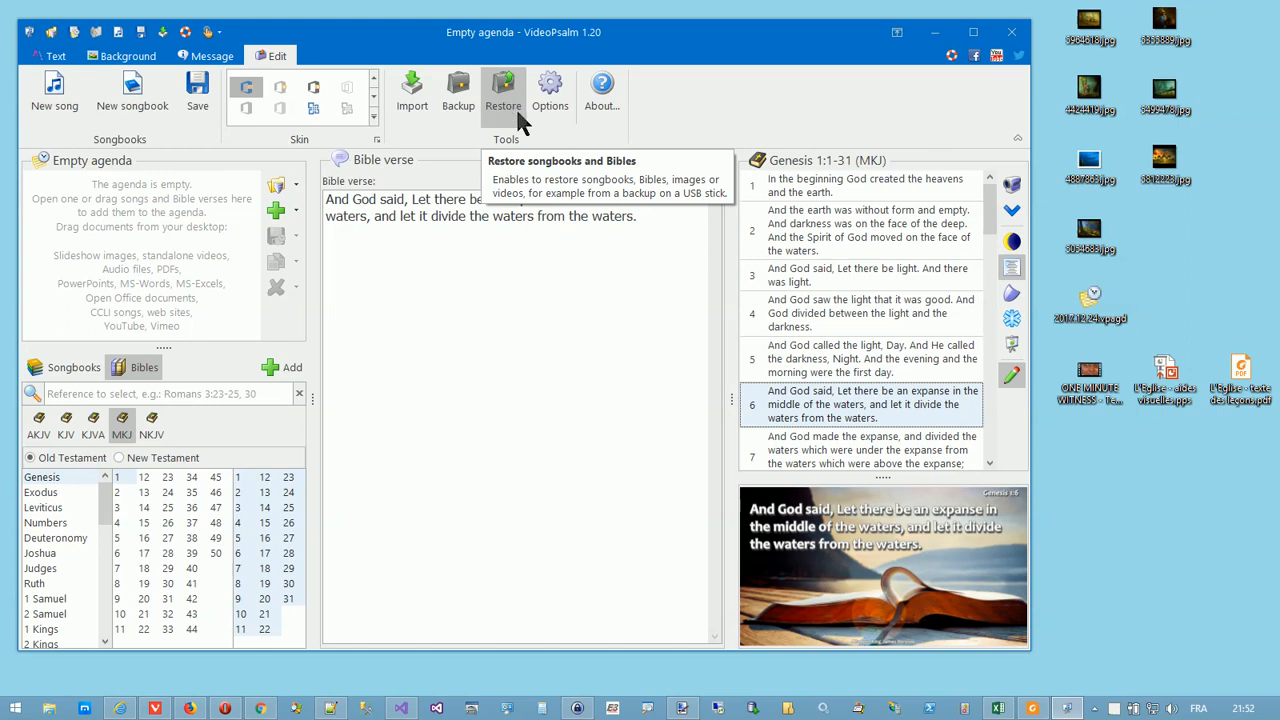
mouse_move(276, 56)
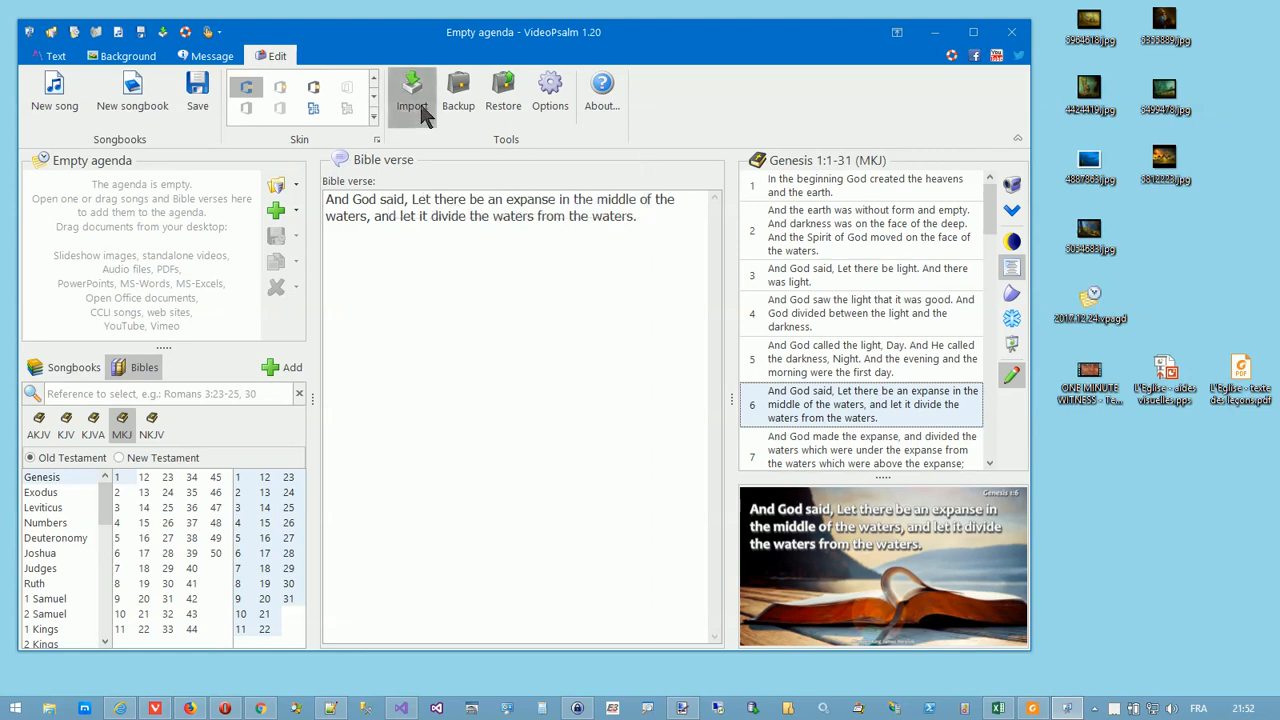
Restart the import assistant to import a Bible from the VideoPsalm Online Library.
left_click(412, 92)
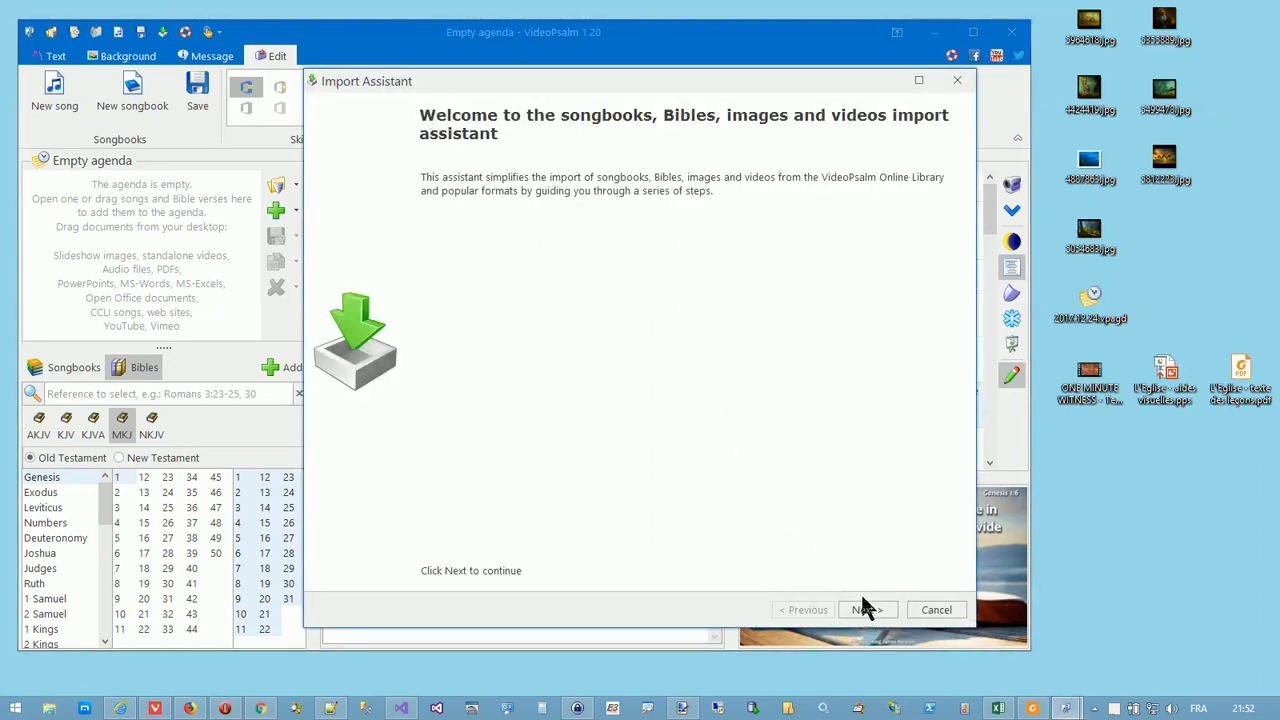
left_click(866, 608)
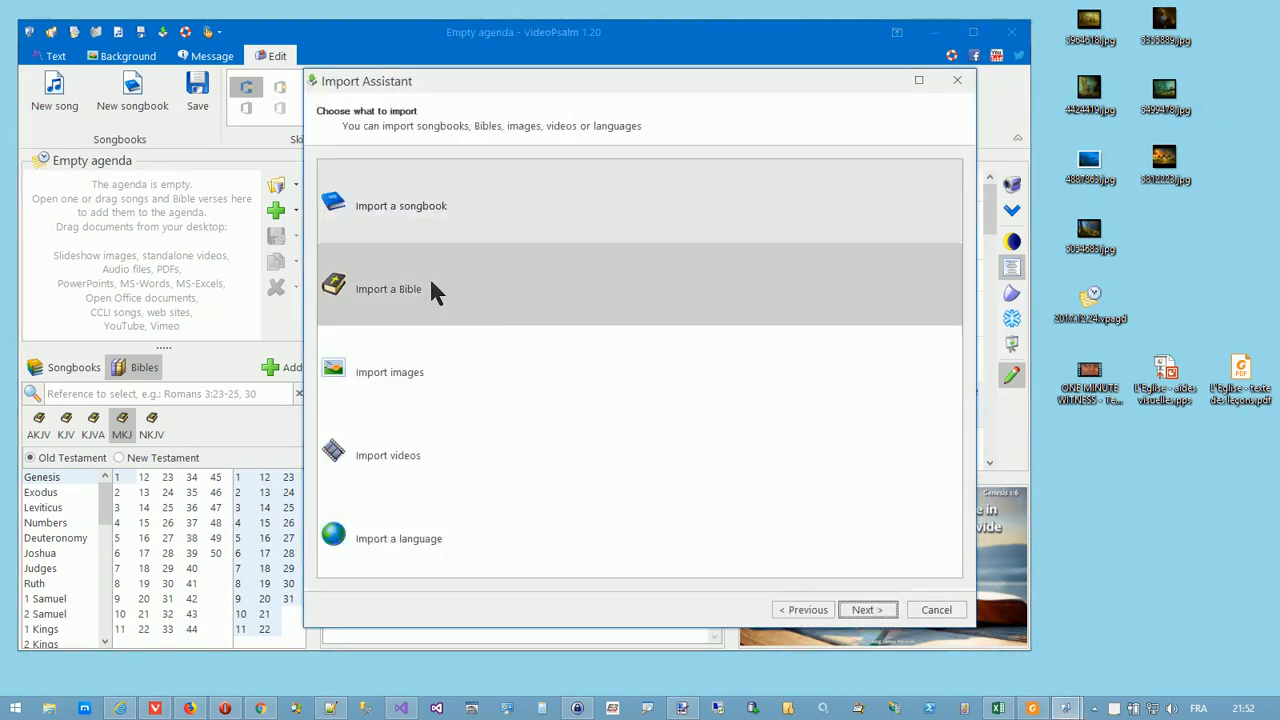
left_click(864, 610)
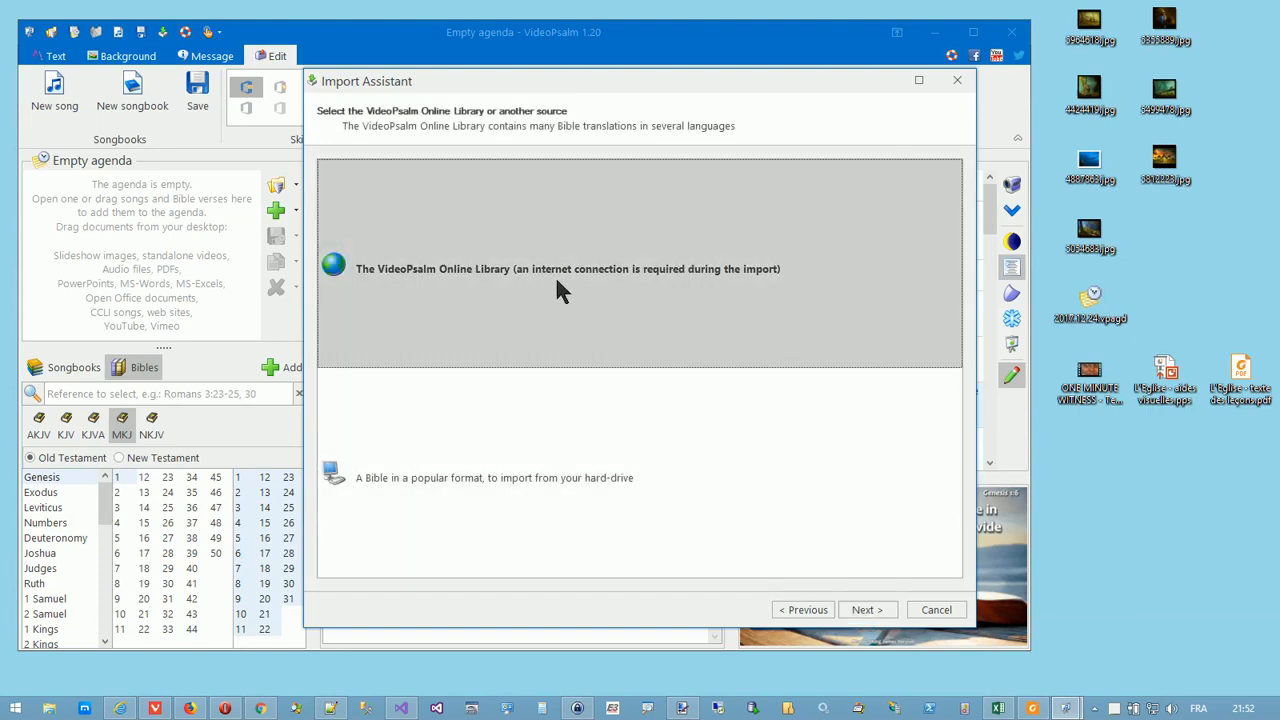
left_click(866, 608)
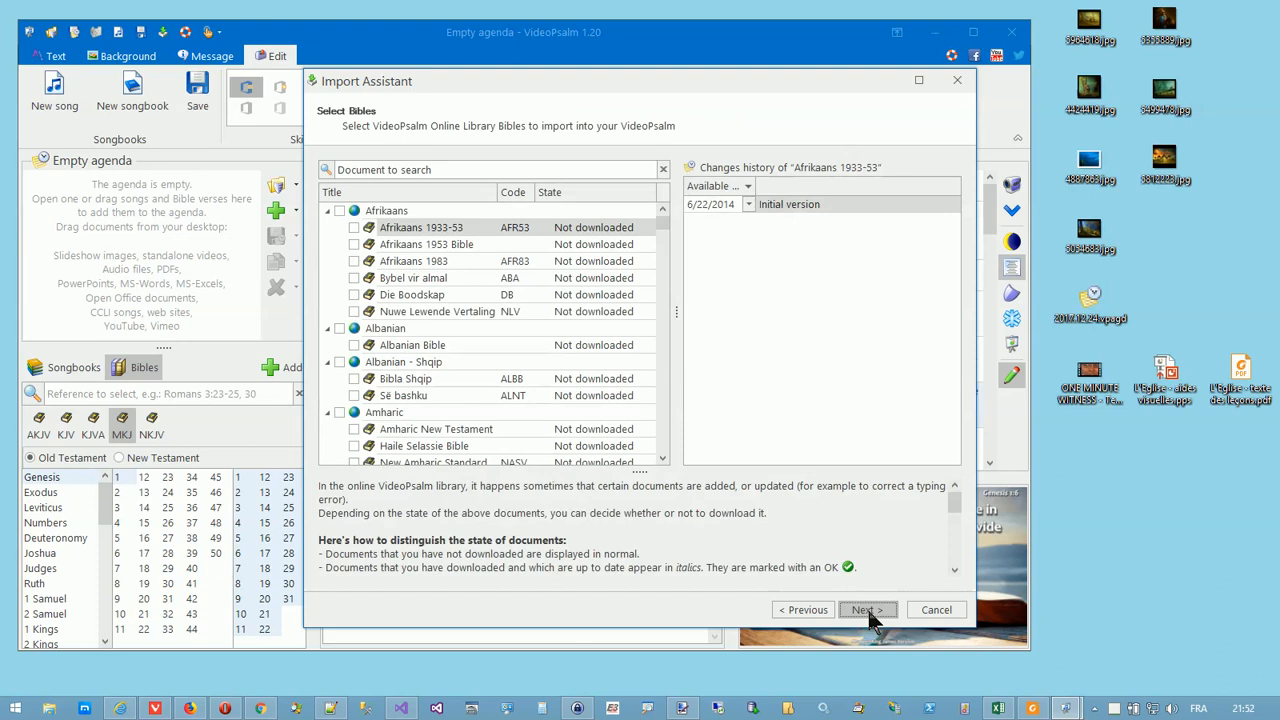
mouse_move(572, 354)
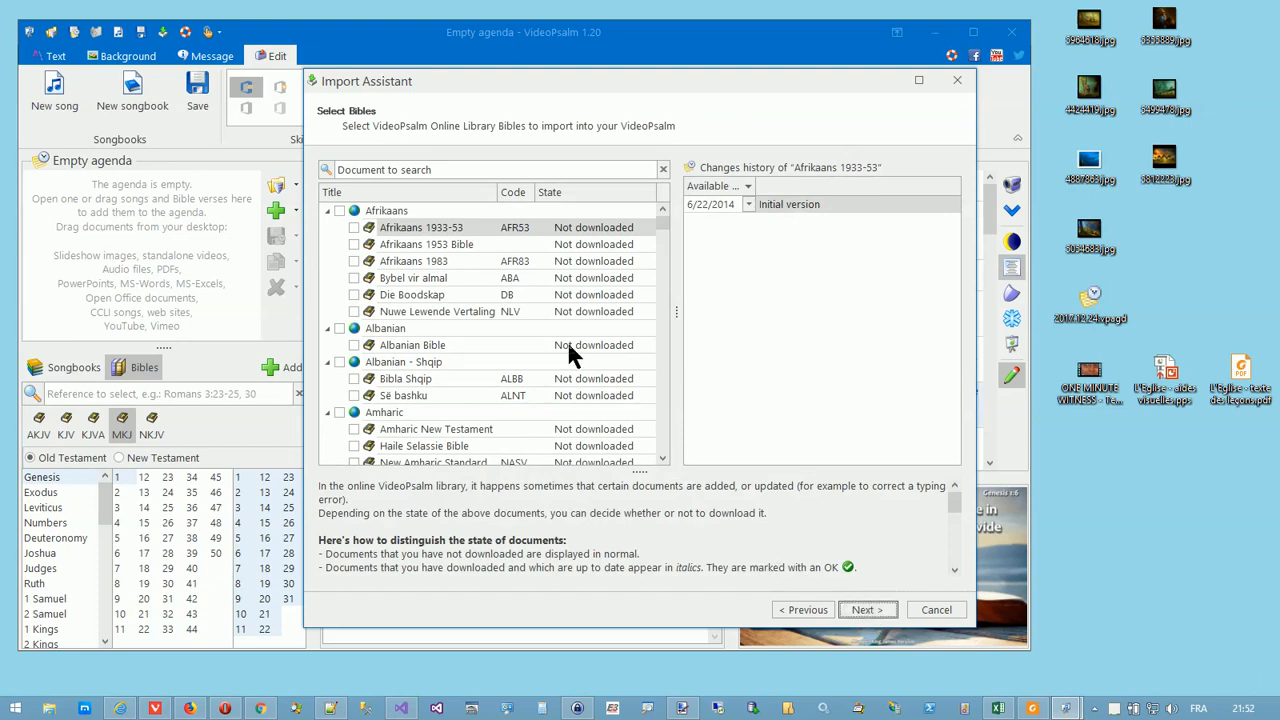
mouse_move(1264, 696)
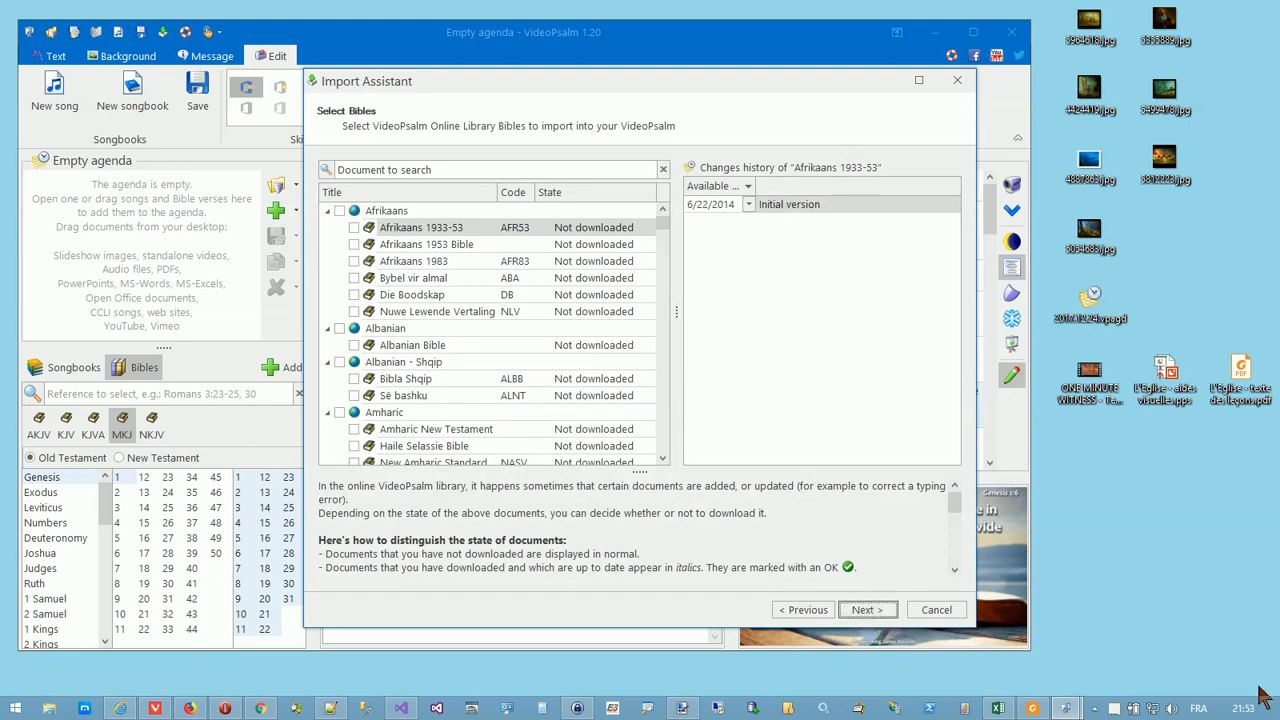